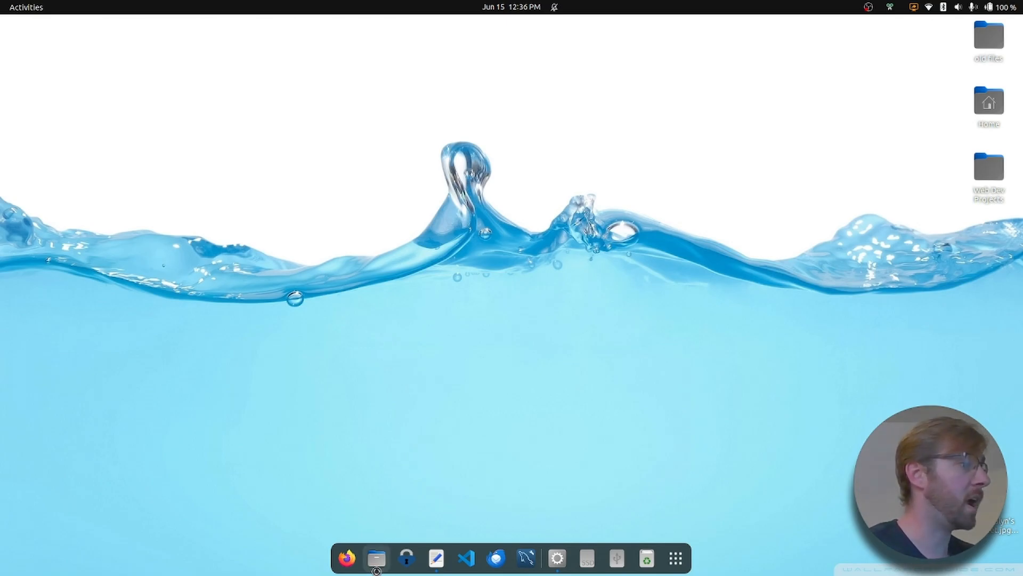
# In Files, browse Other Locations, return Home and open the hidden .ssh folder.
pyautogui.click(376, 558)
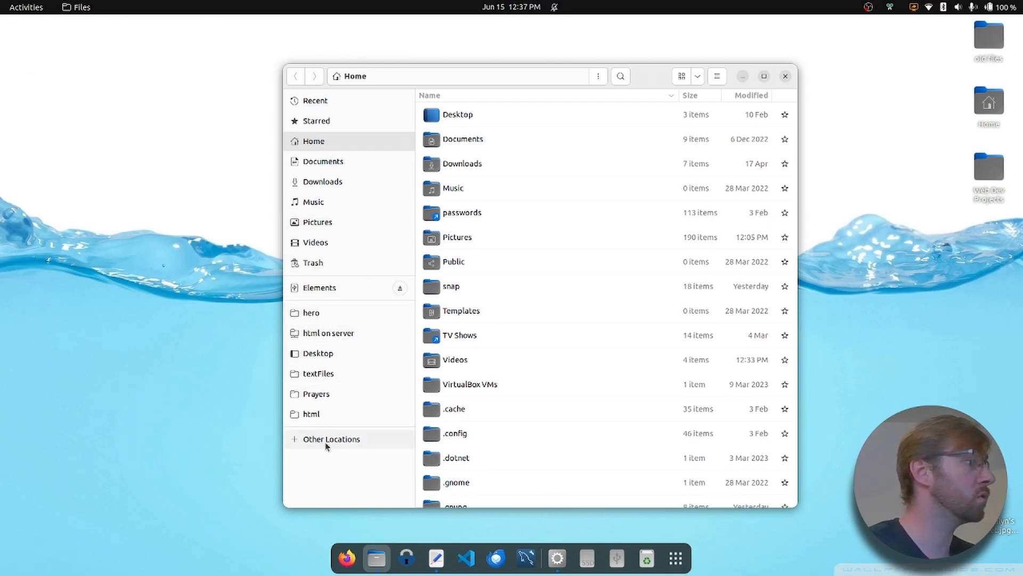
pyautogui.click(331, 438)
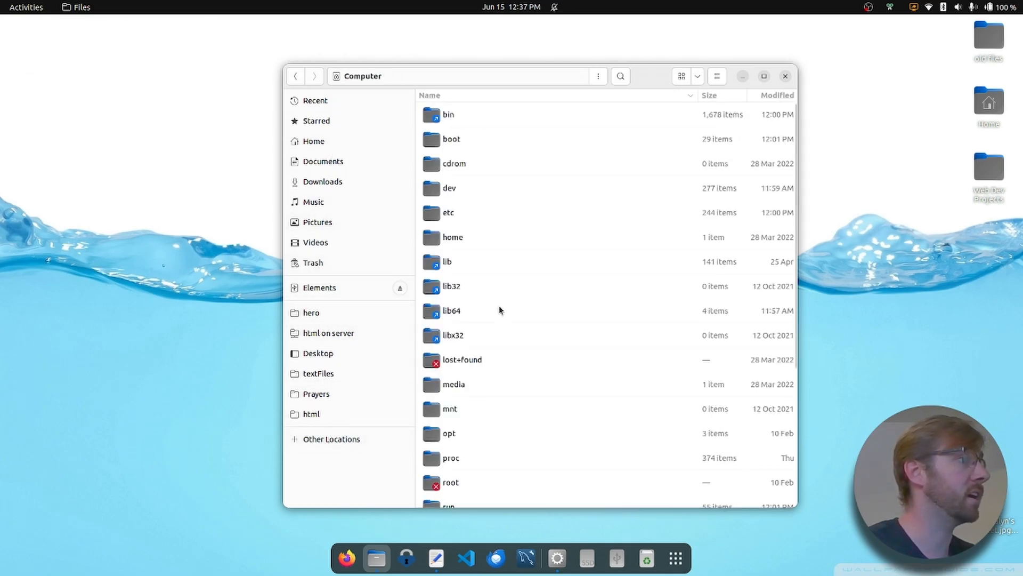
pyautogui.scroll(-3)
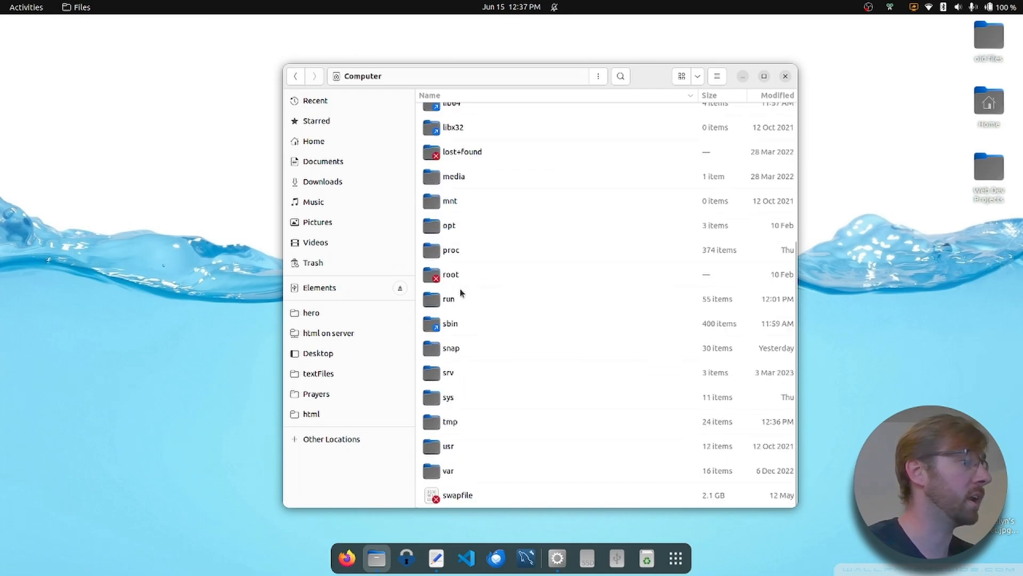
pyautogui.scroll(3)
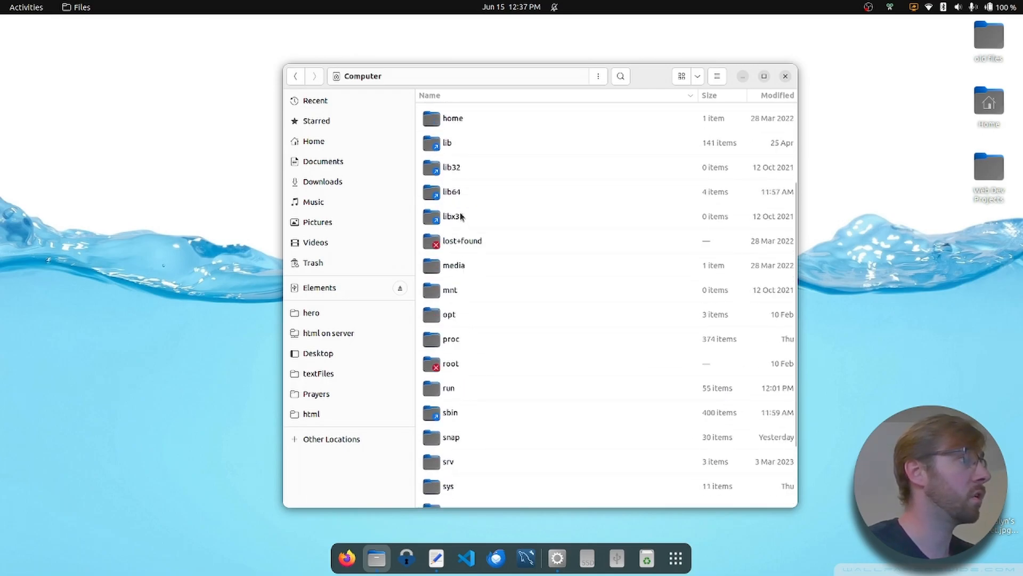
pyautogui.click(453, 118)
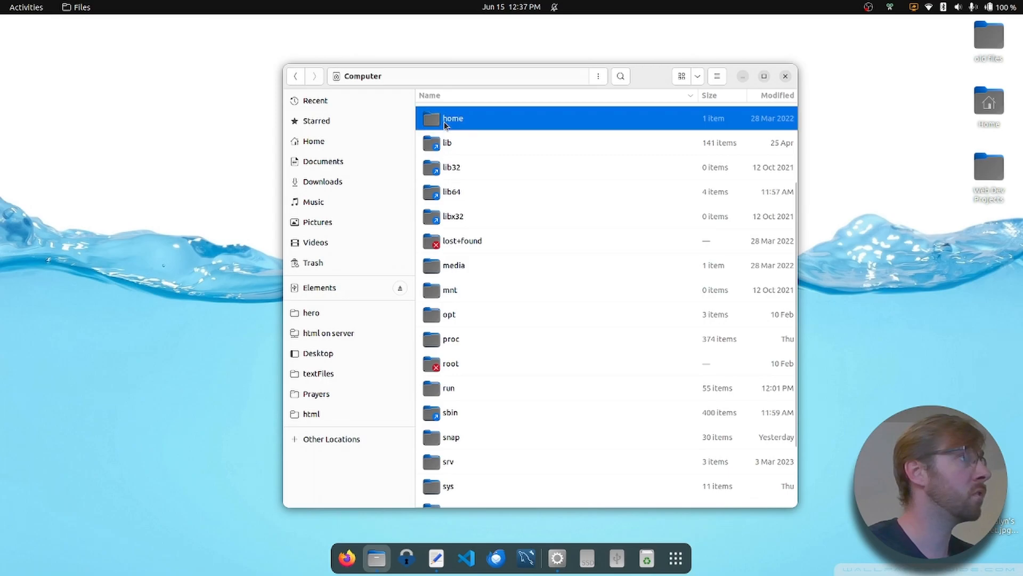
pyautogui.click(313, 140)
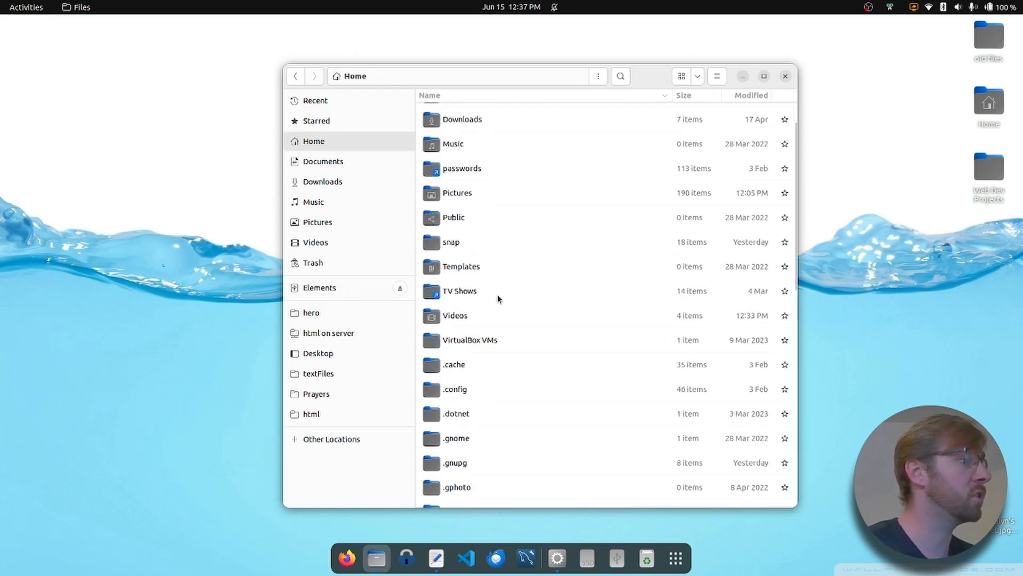
pyautogui.scroll(-3)
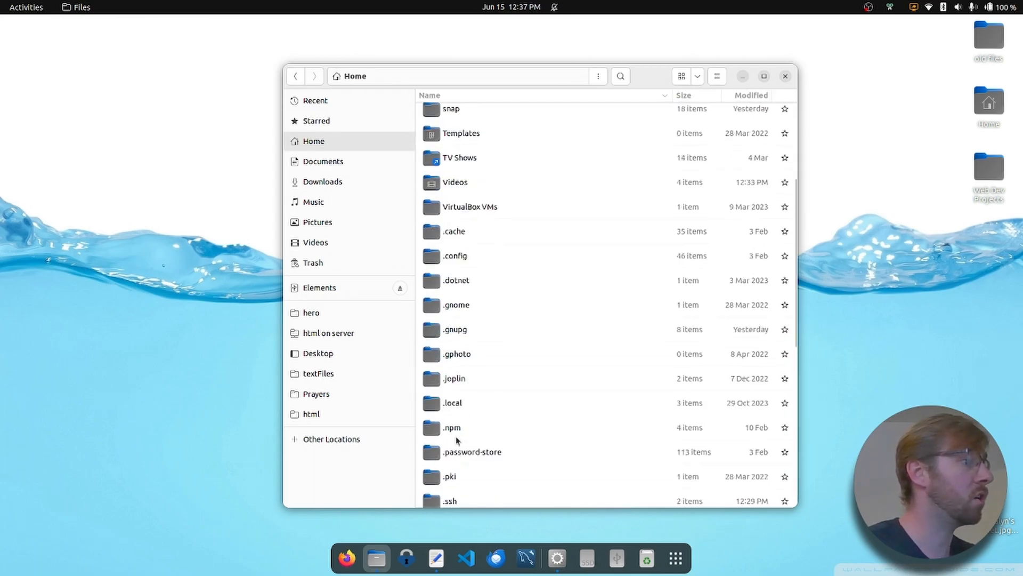
pyautogui.doubleClick(450, 500)
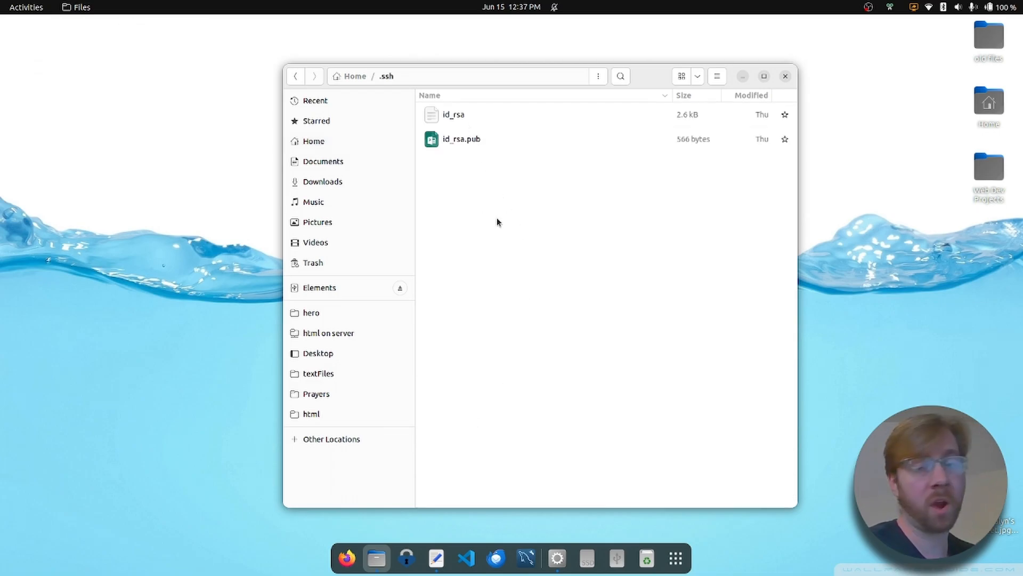
pyautogui.click(453, 114)
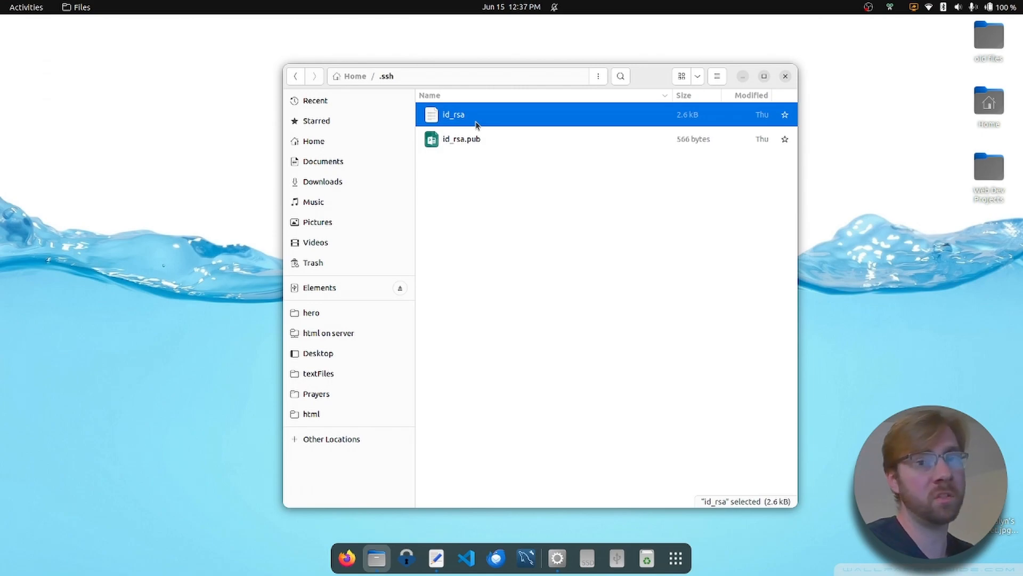
pyautogui.moveTo(486, 124)
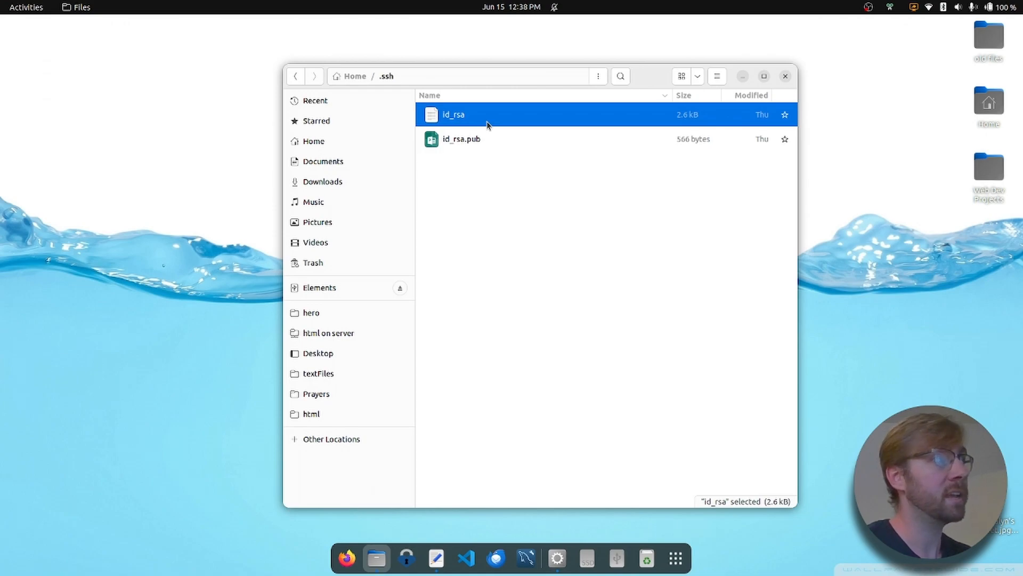
pyautogui.moveTo(492, 127)
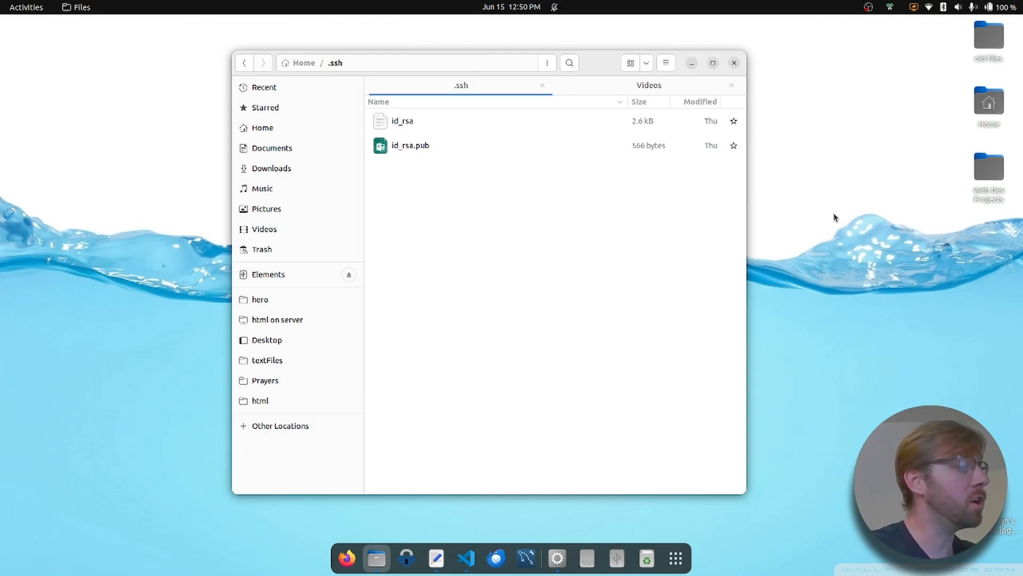
pyautogui.click(465, 558)
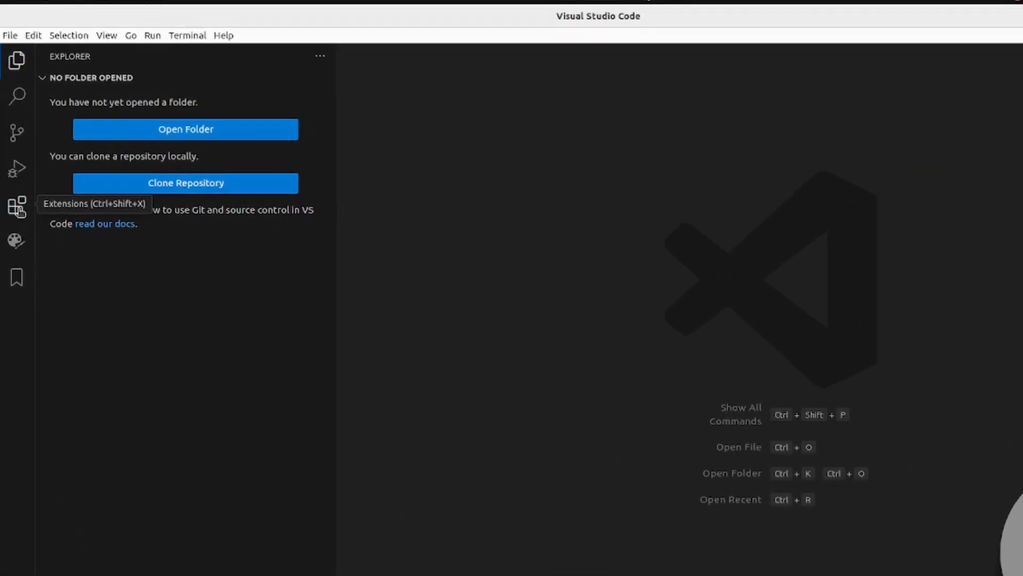
# Search the marketplace for 'ssh', install Remote - SSH and close its details page.
pyautogui.click(15, 205)
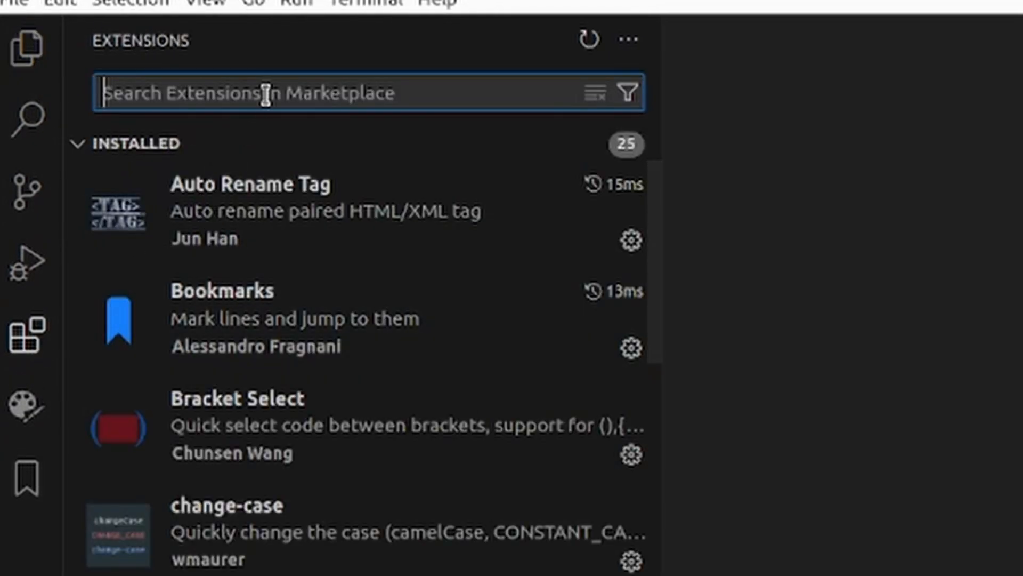
pyautogui.write('ssh')
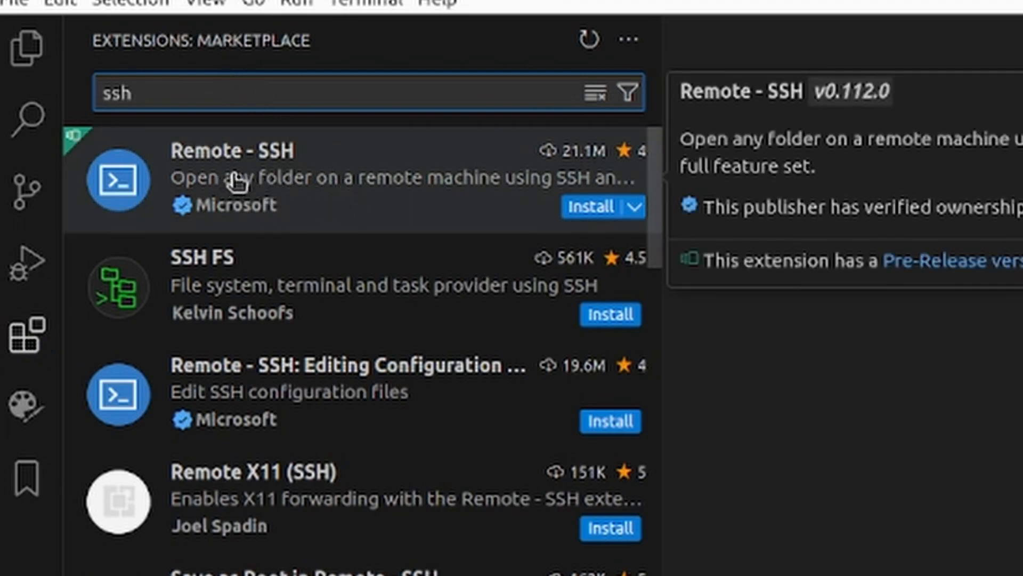
pyautogui.moveTo(300, 192)
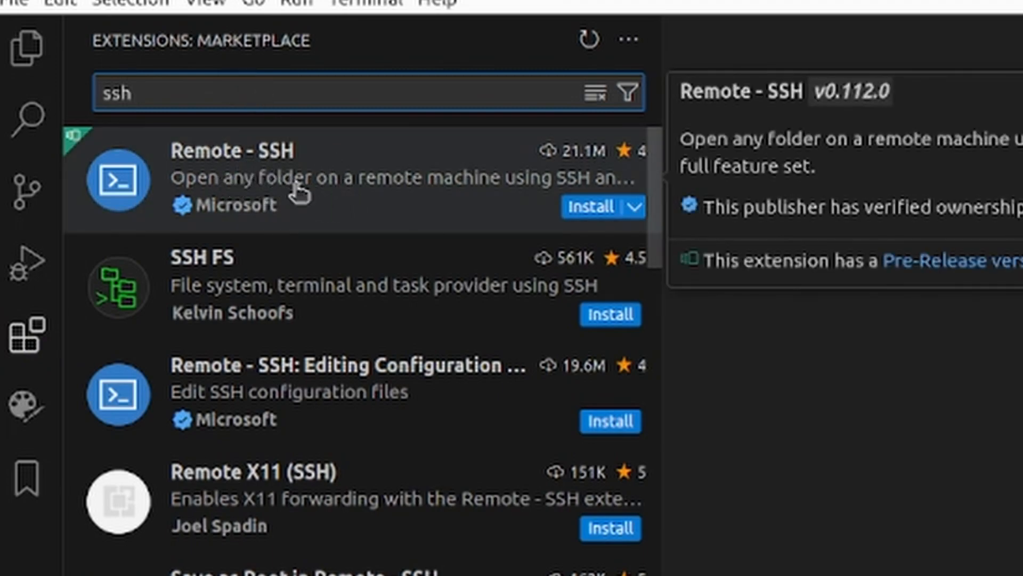
pyautogui.click(589, 206)
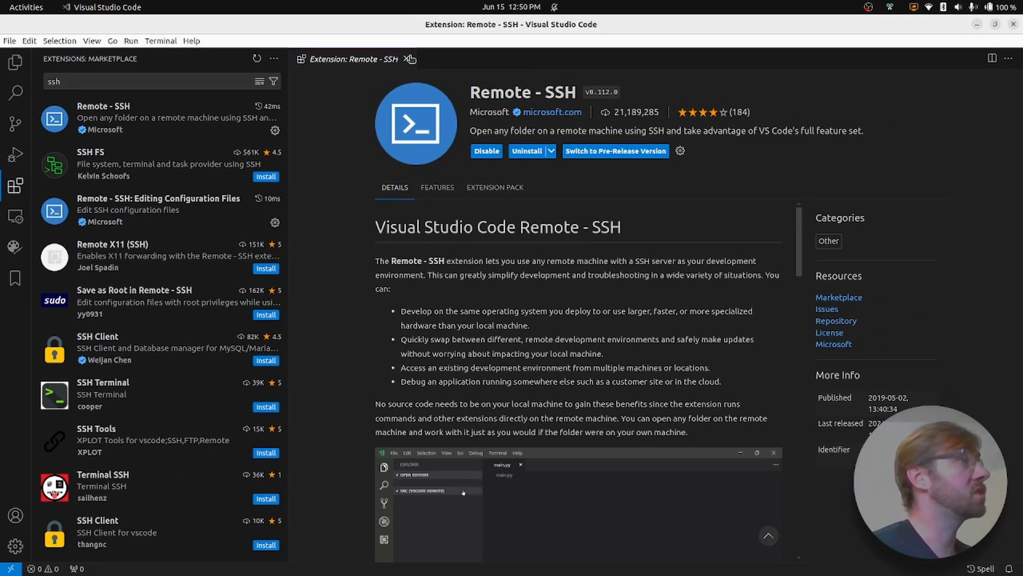
pyautogui.click(411, 59)
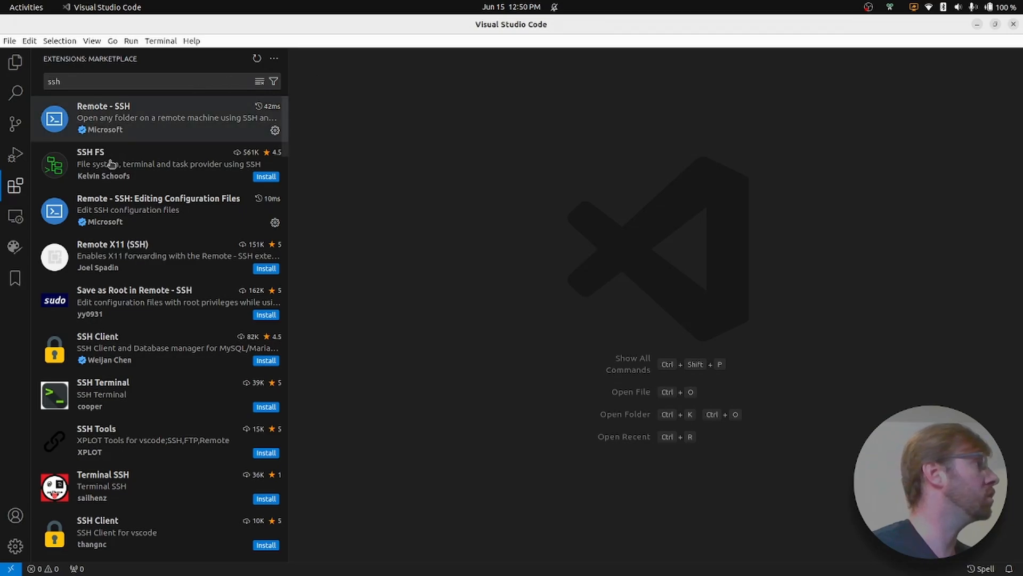
pyautogui.moveTo(14, 218)
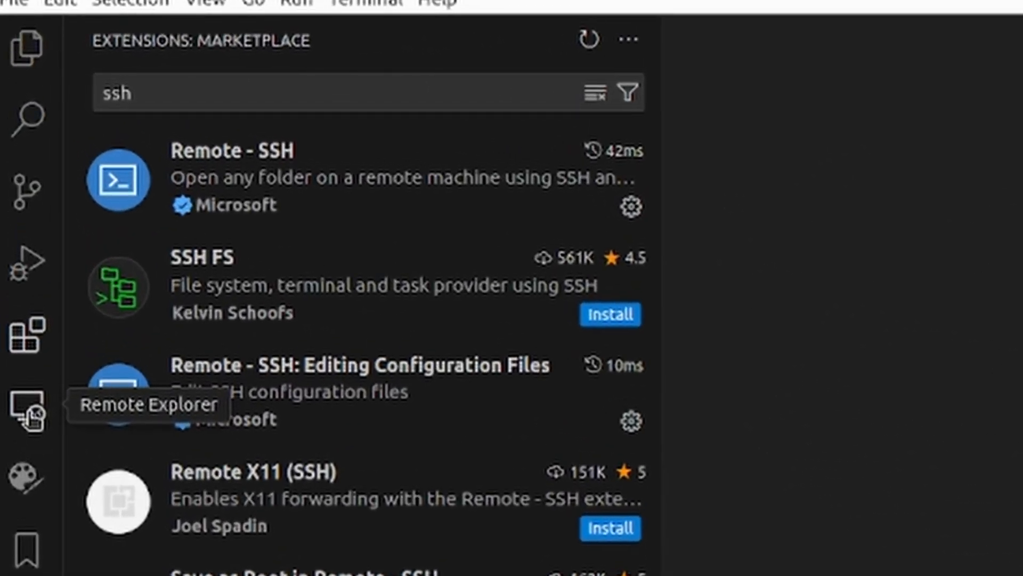
# In the Remote Explorer, begin adding a new SSH host with the + button.
pyautogui.click(26, 408)
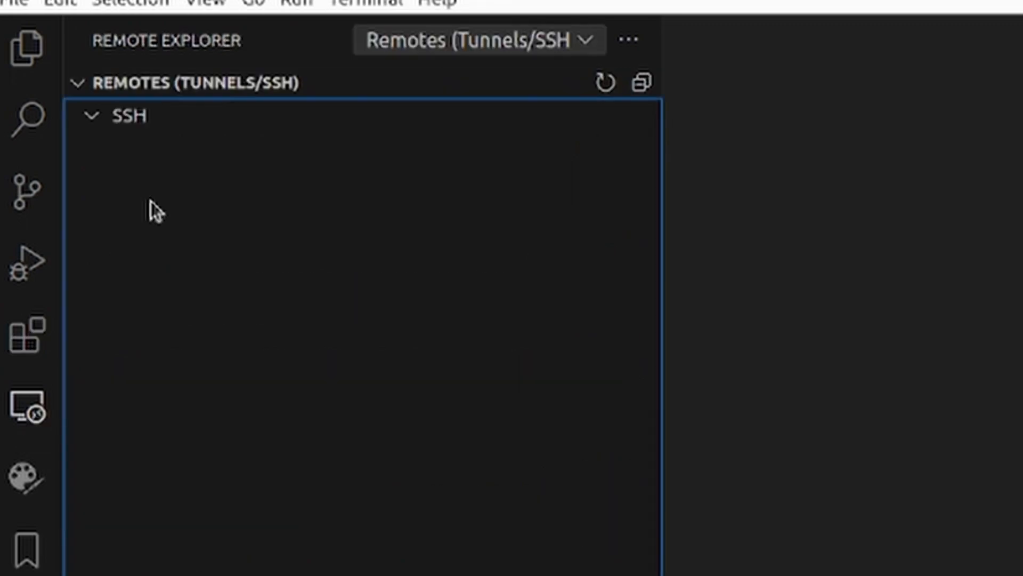
pyautogui.moveTo(522, 116)
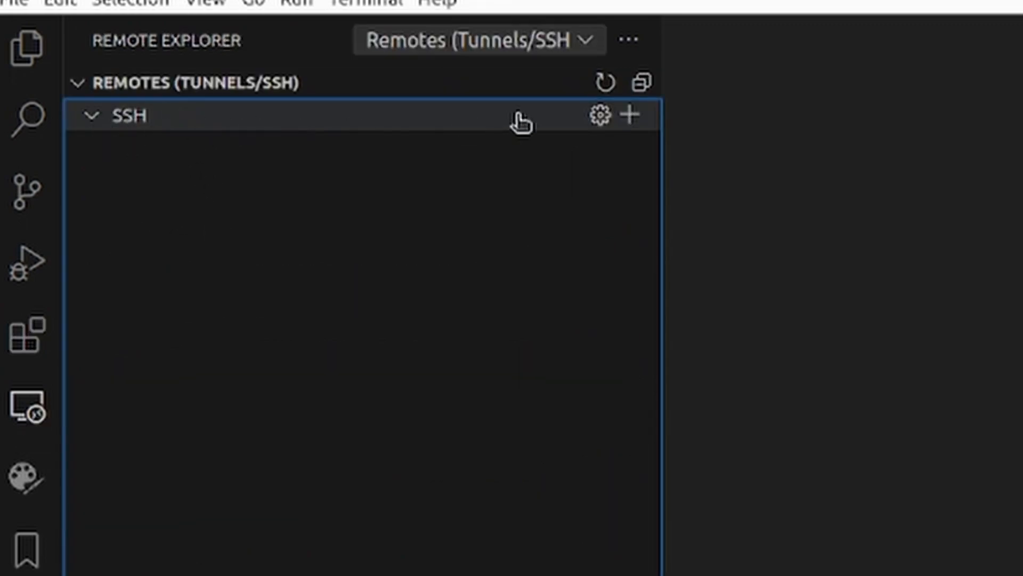
pyautogui.moveTo(630, 116)
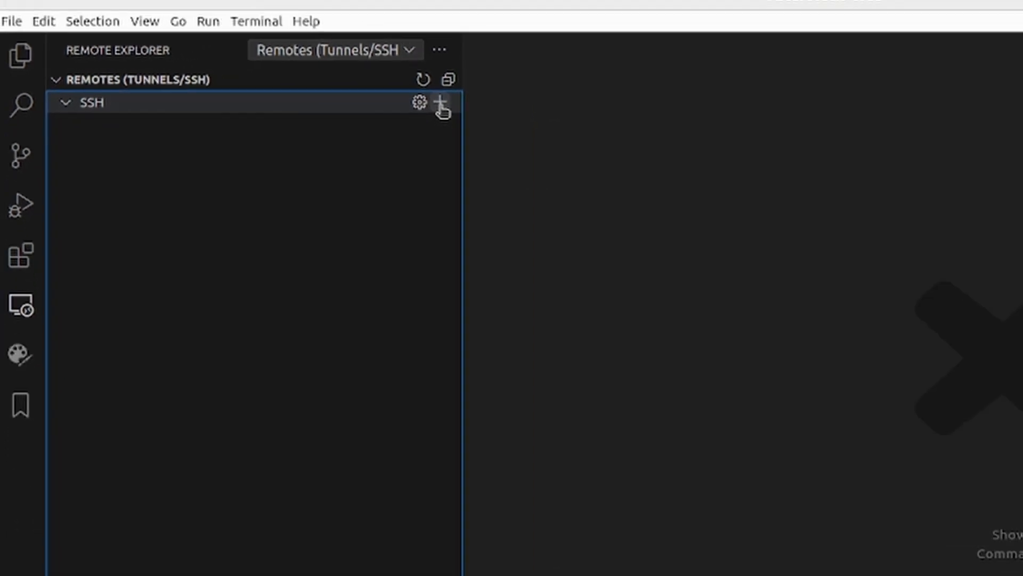
pyautogui.click(442, 103)
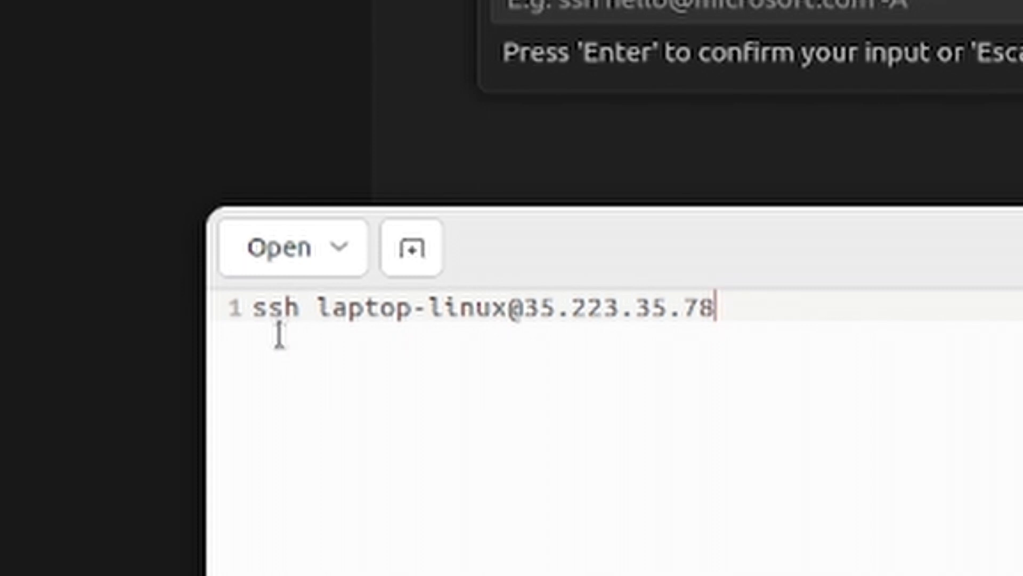
pyautogui.doubleClick(410, 308)
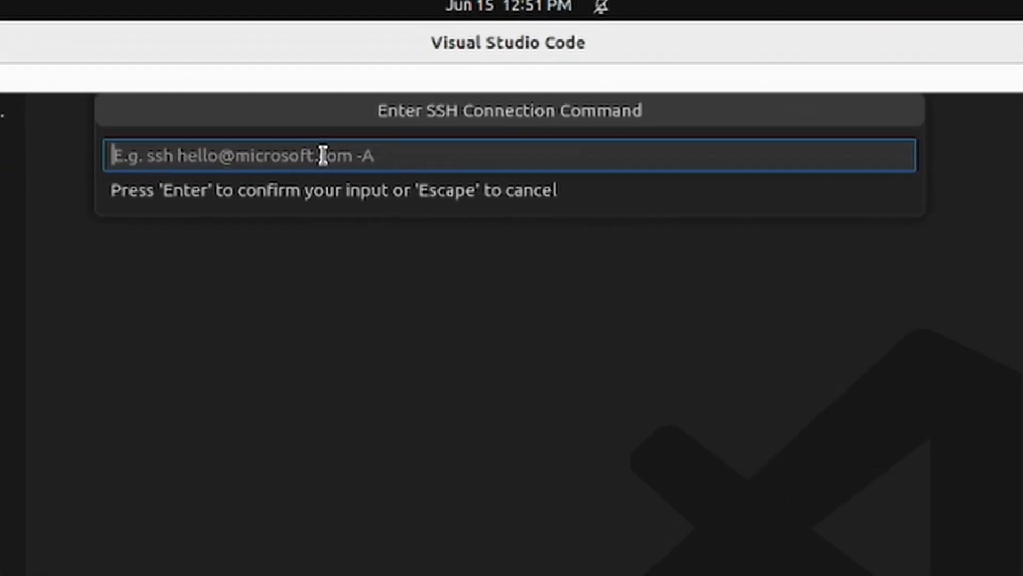
pyautogui.write('ssh laptop-linux@35.223.35.78')
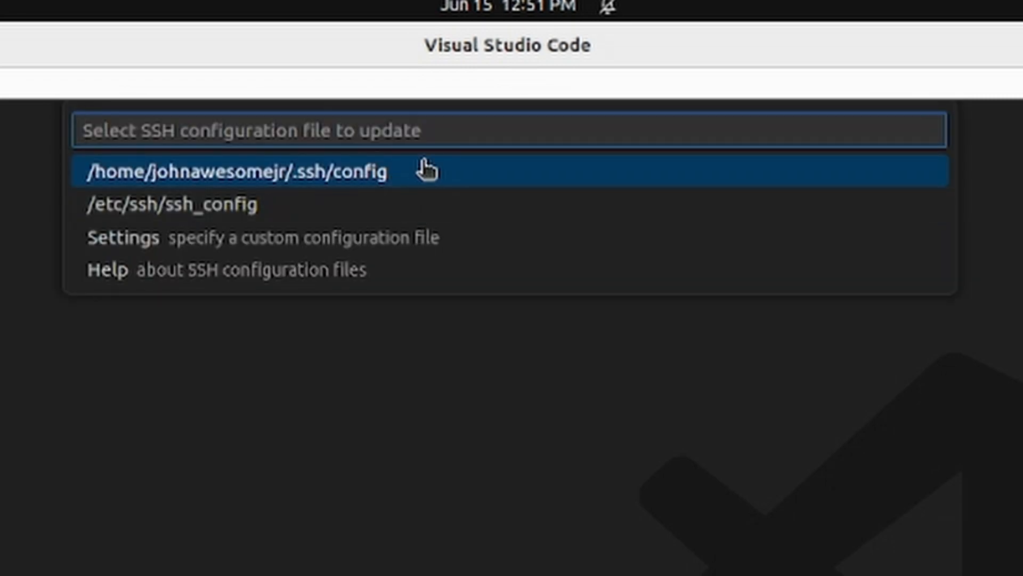
pyautogui.moveTo(299, 203)
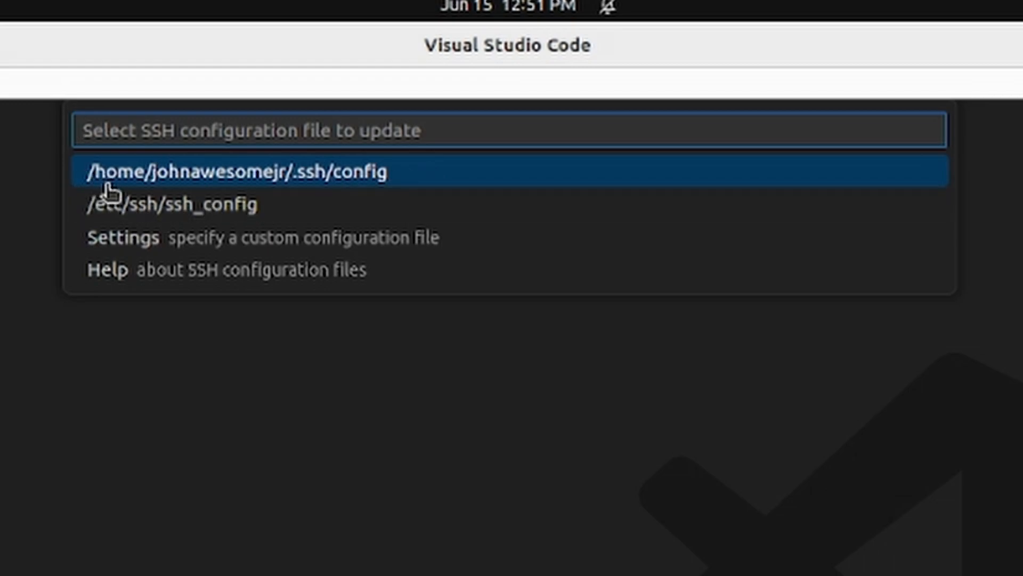
pyautogui.moveTo(288, 194)
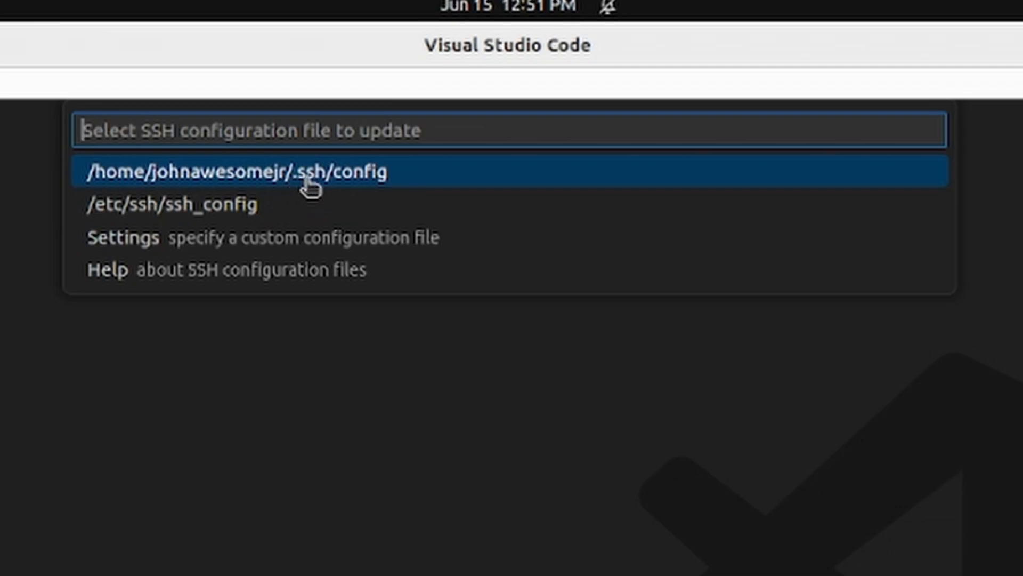
pyautogui.moveTo(176, 186)
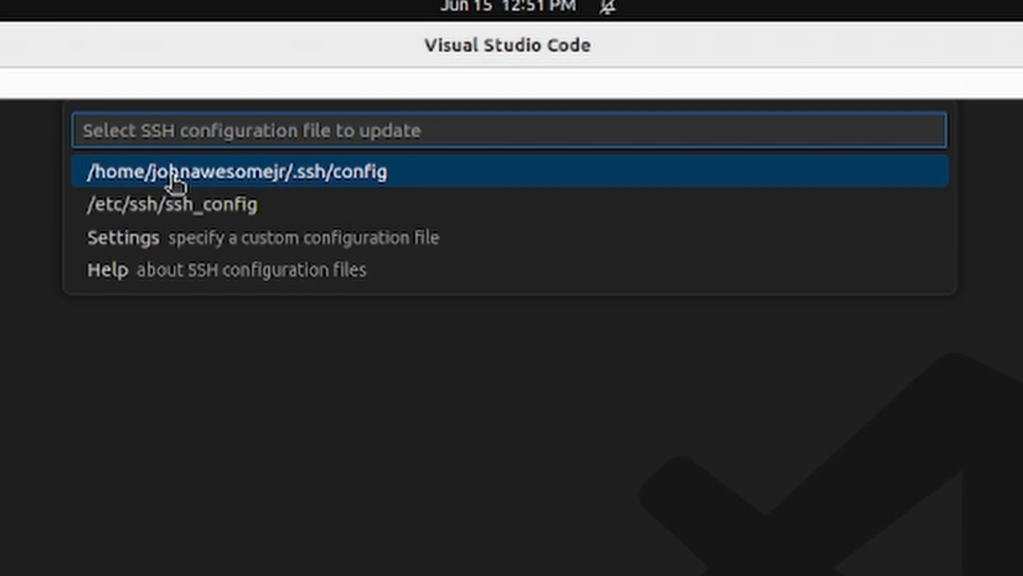
pyautogui.moveTo(285, 191)
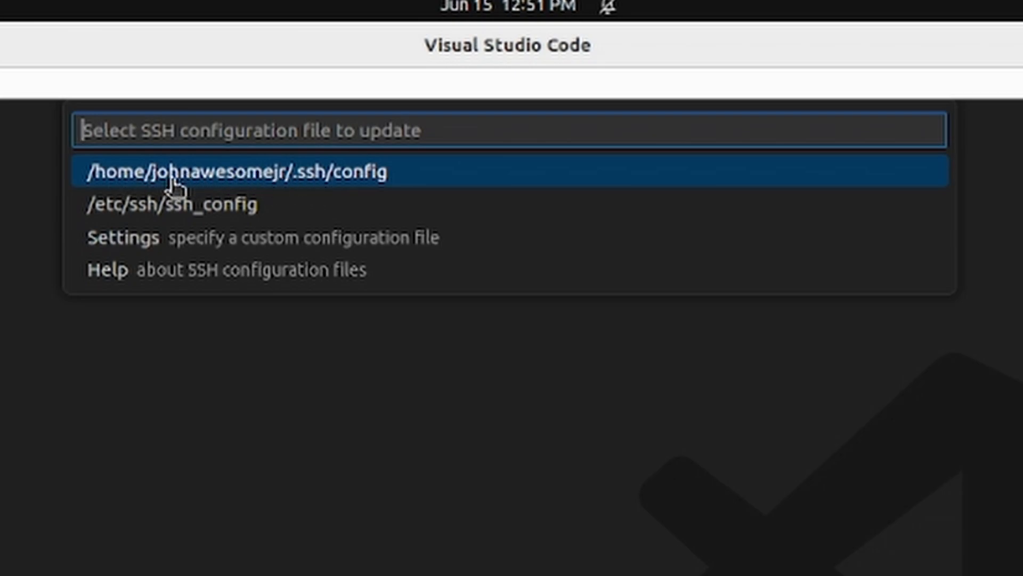
pyautogui.moveTo(315, 193)
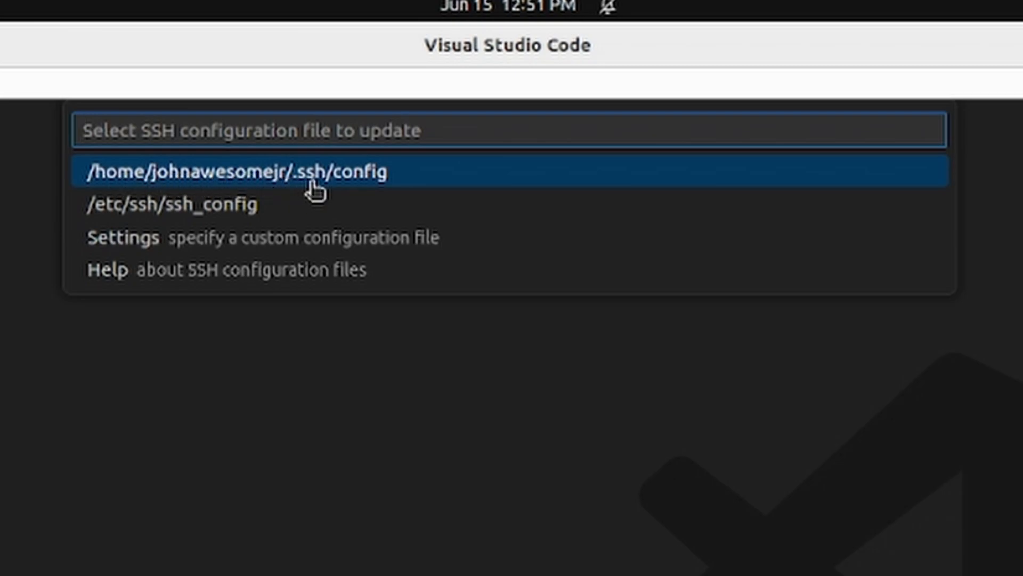
pyautogui.moveTo(385, 186)
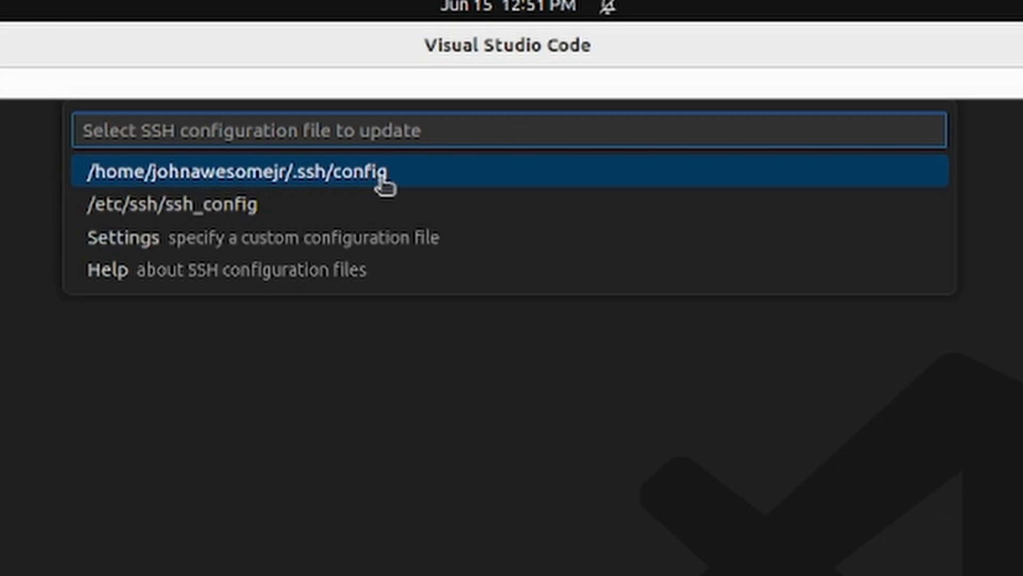
# Save the host to the user's SSH config and select that config file in .ssh.
pyautogui.click(235, 173)
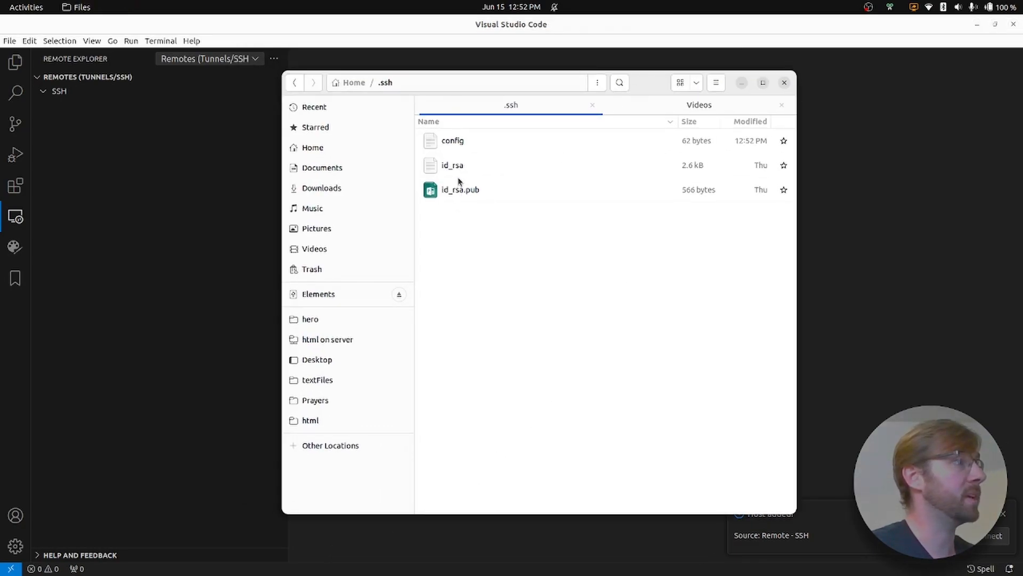
pyautogui.click(452, 140)
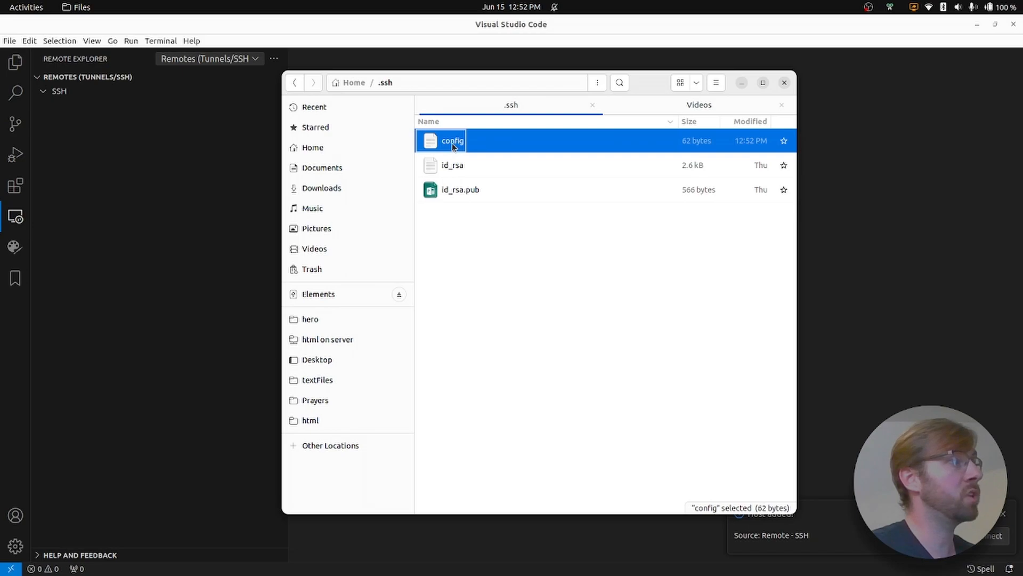
# Open config in Text Editor and replace the Host IP with 'Server-connection'.
pyautogui.doubleClick(452, 140)
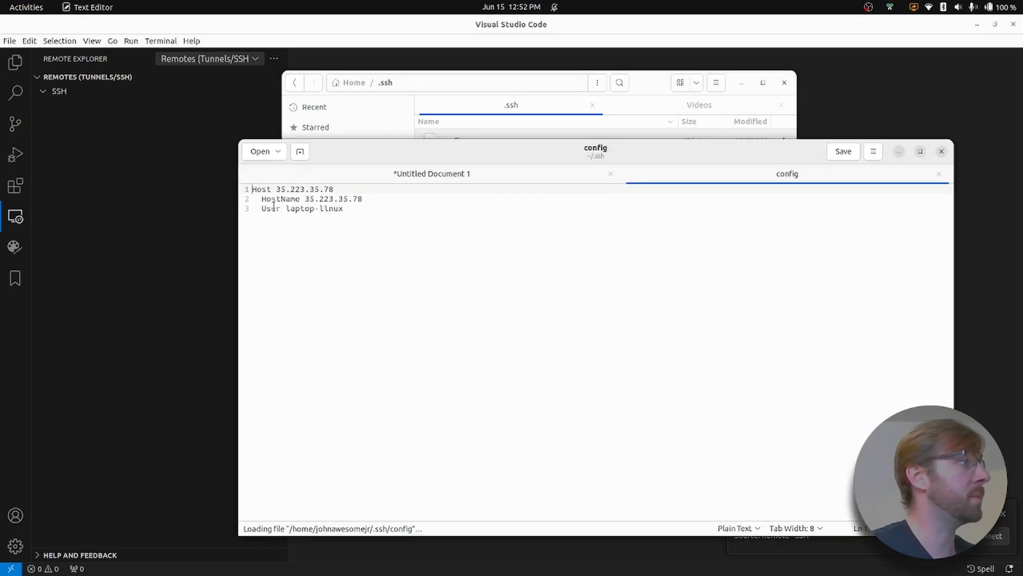
pyautogui.moveTo(258, 189); pyautogui.dragTo(362, 198)
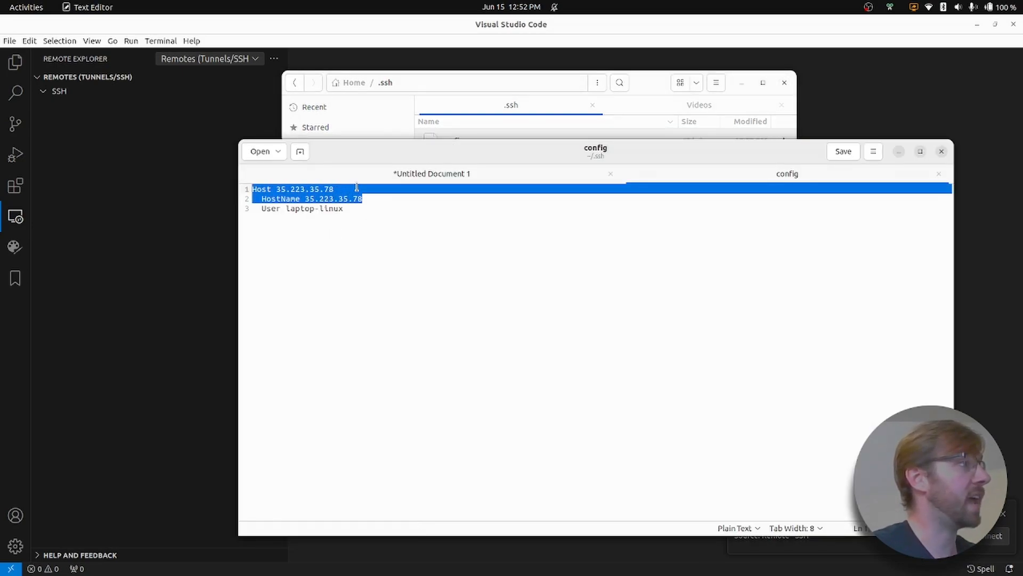
pyautogui.click(344, 208)
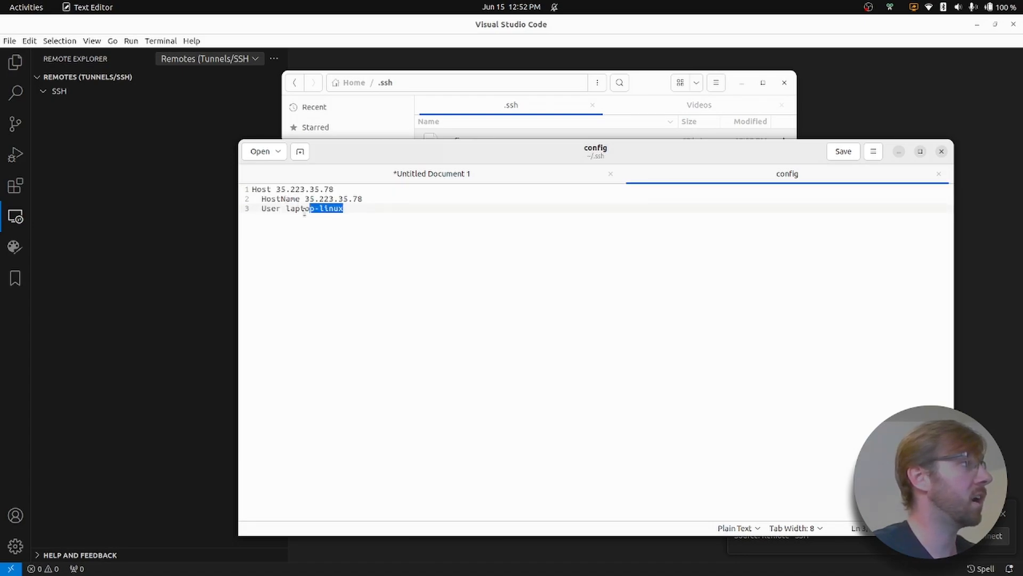
pyautogui.click(365, 198)
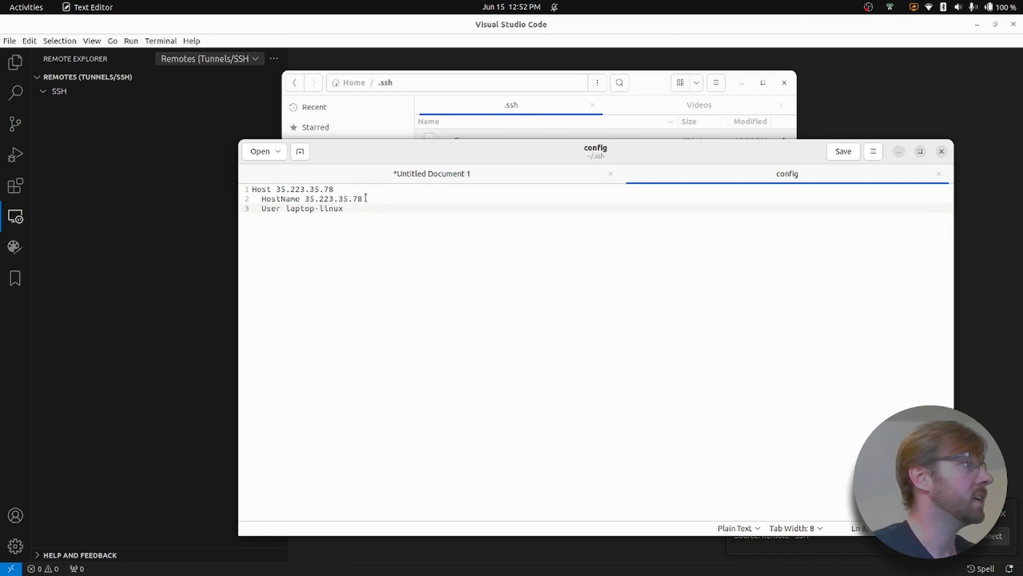
pyautogui.doubleClick(304, 189)
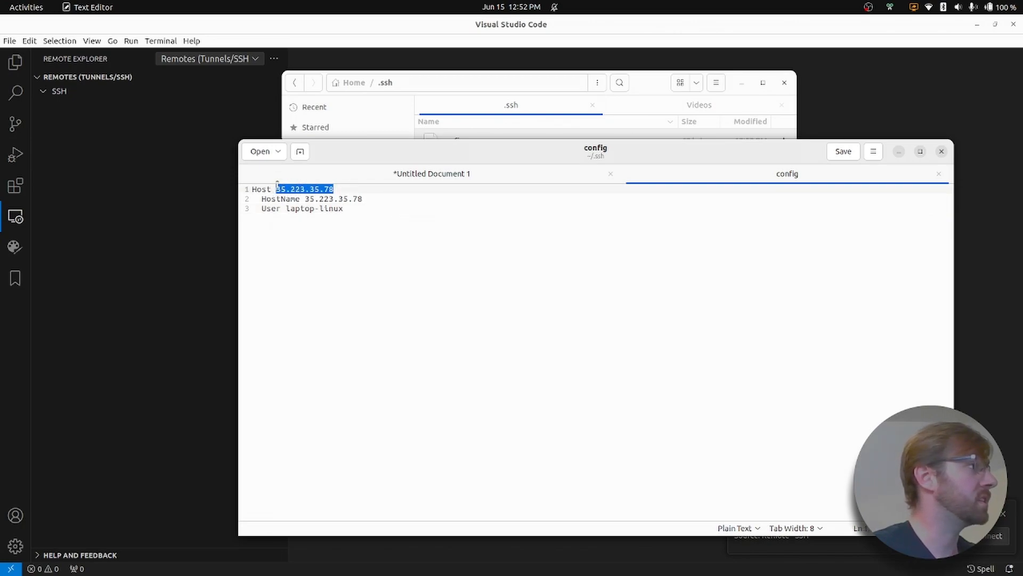
pyautogui.write('Ser')
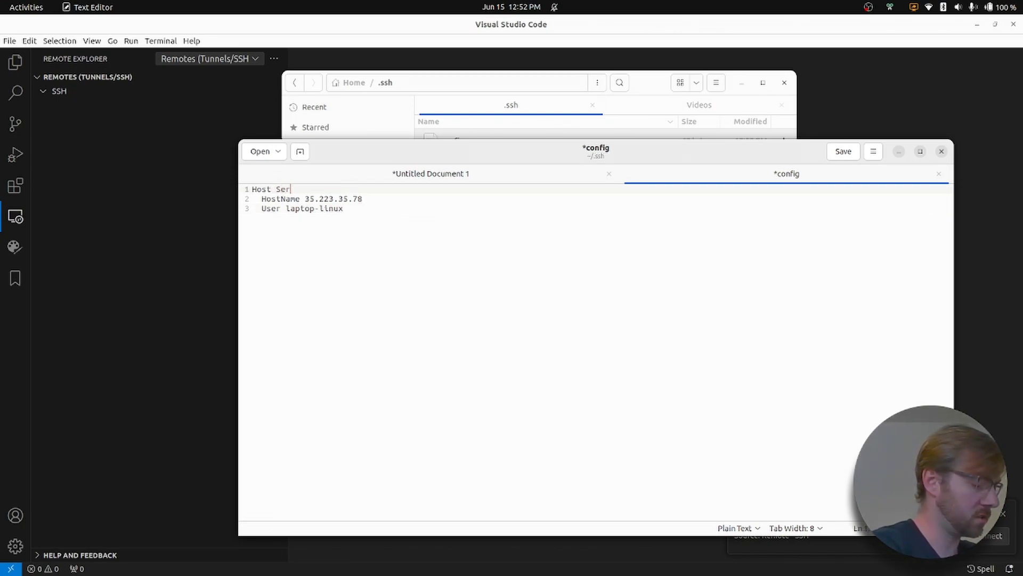
pyautogui.write('ver-conne')
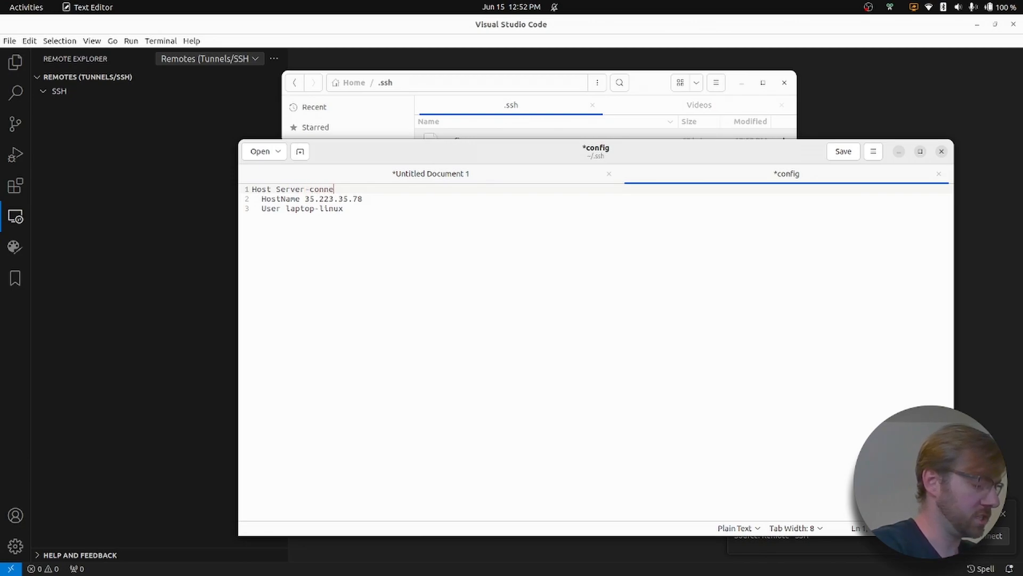
pyautogui.write('ction')
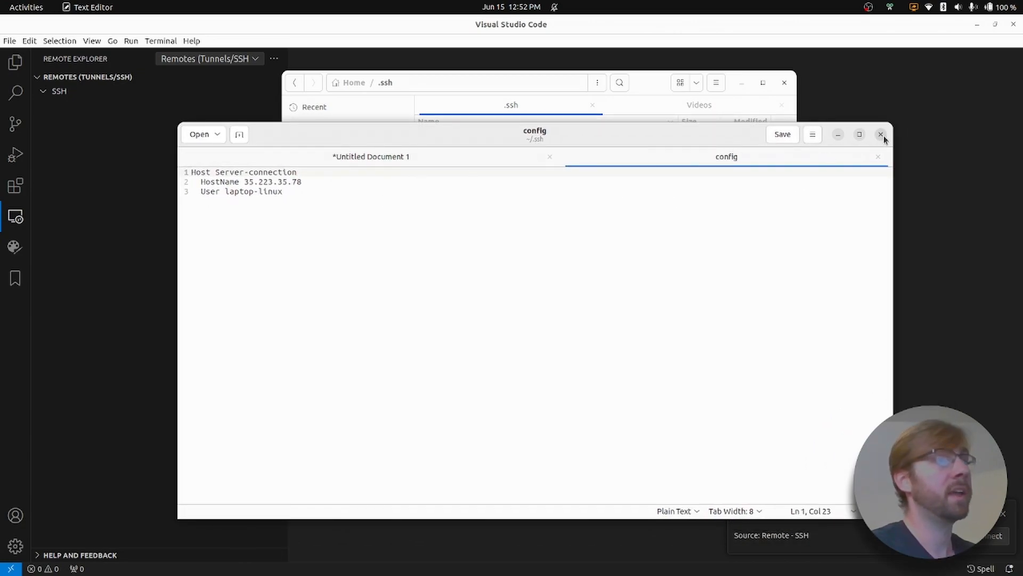
# Close Text Editor, refresh the SSH remotes group and select Server-connection.
pyautogui.click(880, 135)
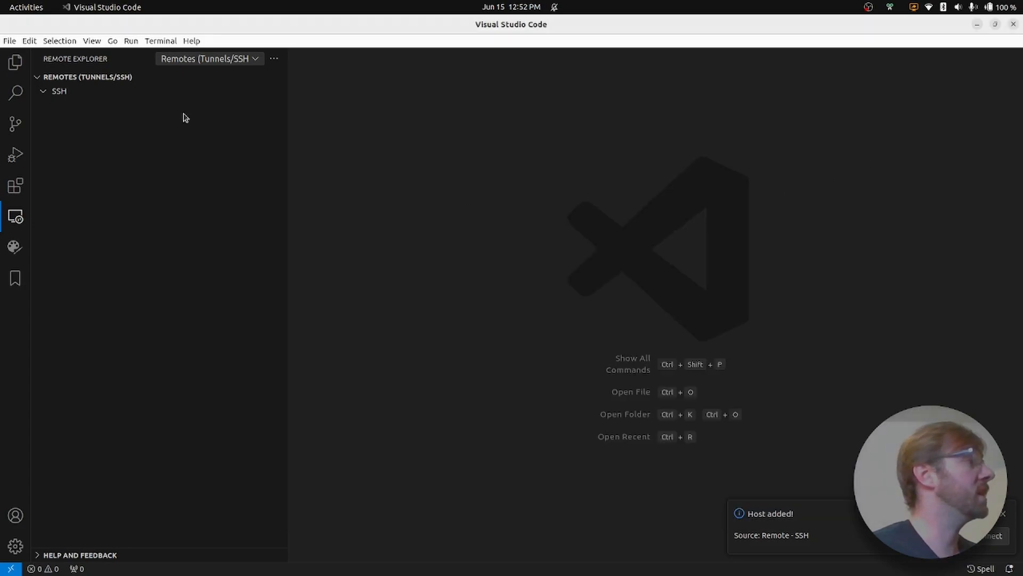
pyautogui.click(59, 90)
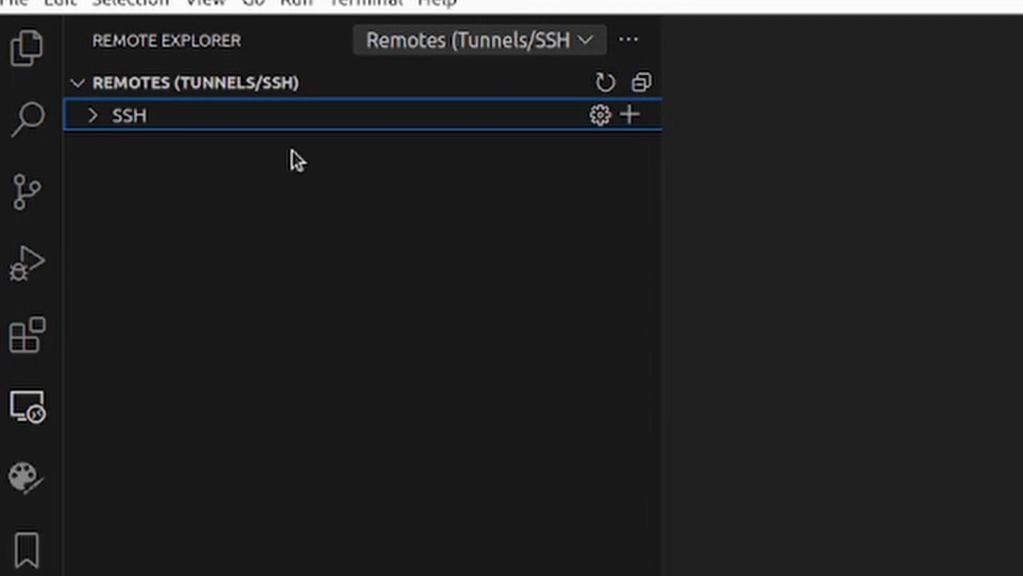
pyautogui.click(93, 114)
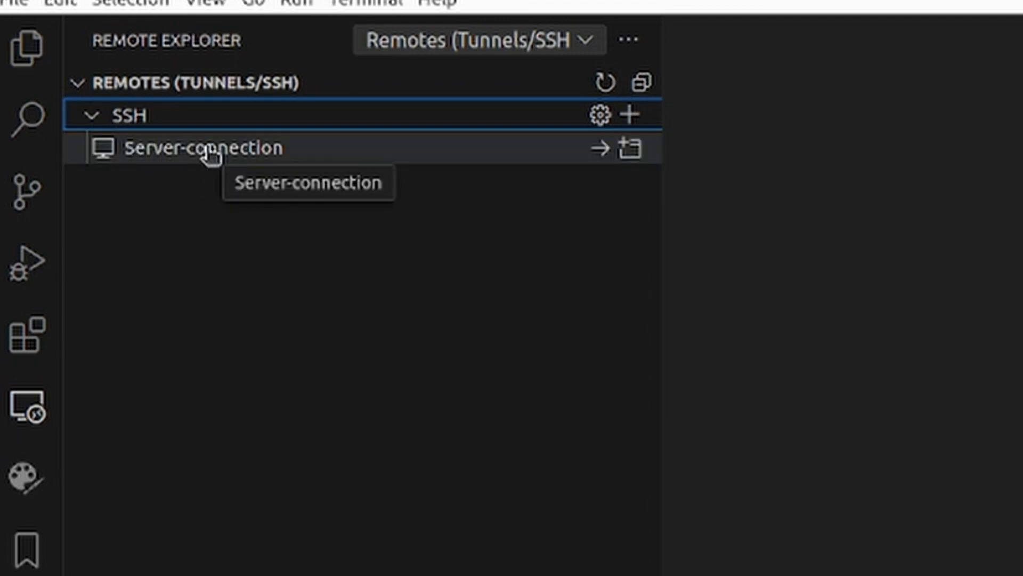
pyautogui.click(203, 147)
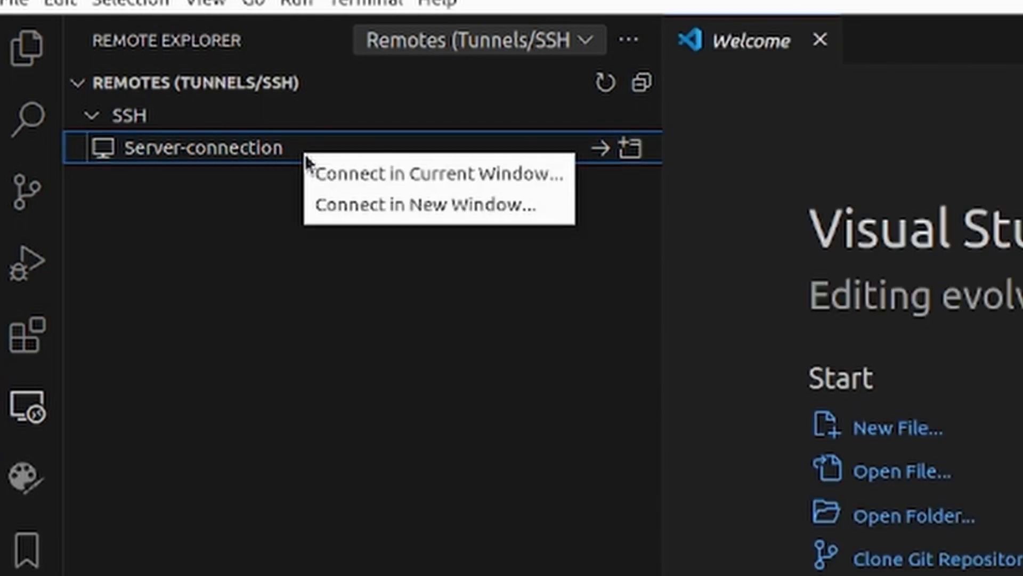
pyautogui.moveTo(418, 185)
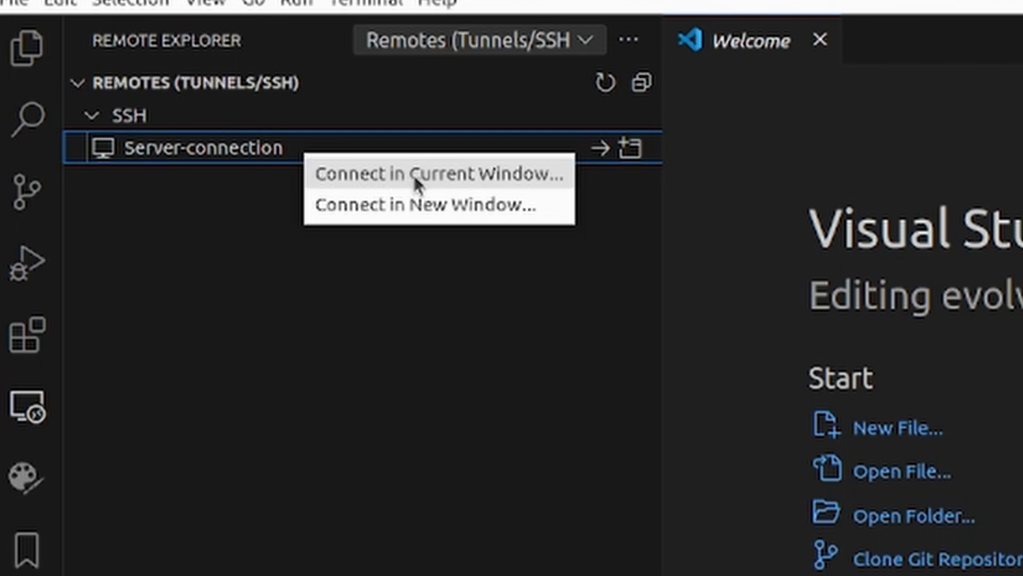
# Connect to Server-connection in the current window and accept the host fingerprint.
pyautogui.click(440, 174)
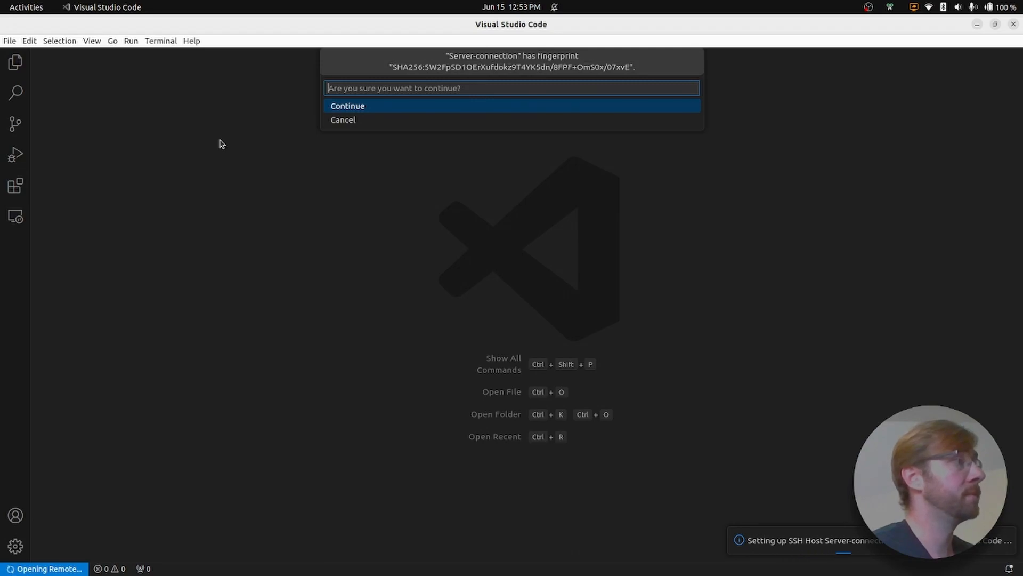
pyautogui.moveTo(373, 109)
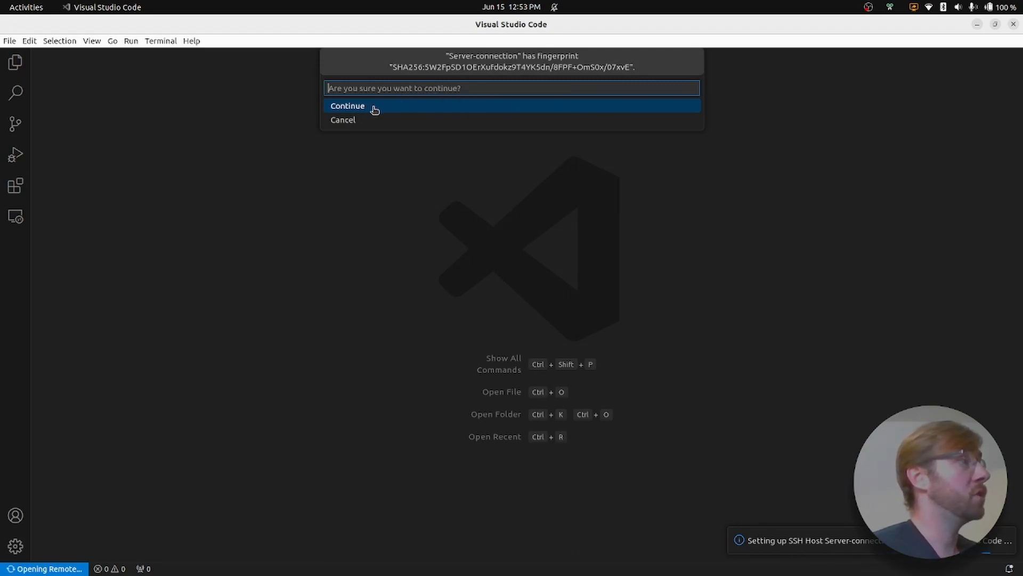
pyautogui.click(347, 106)
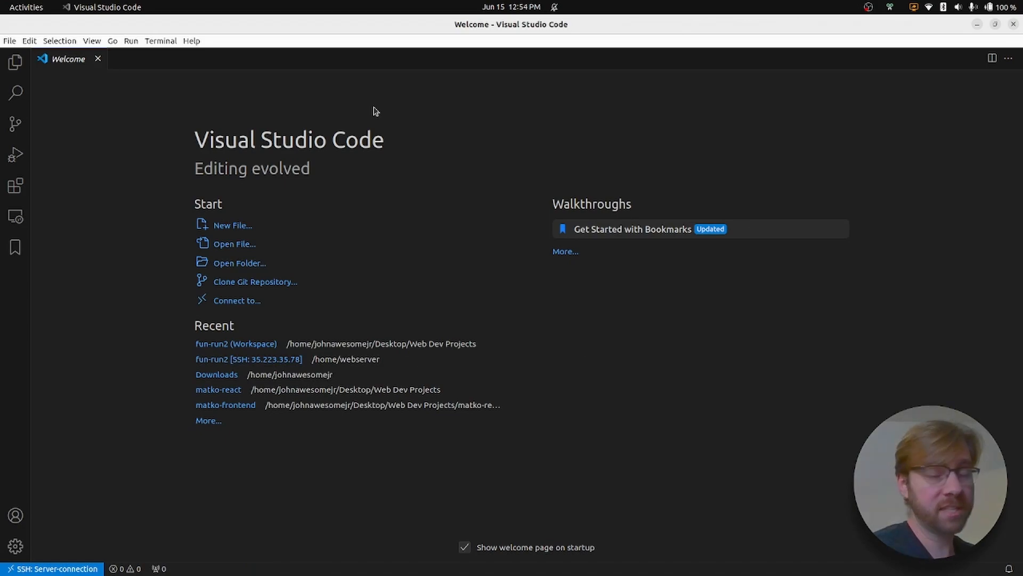
pyautogui.moveTo(15, 61)
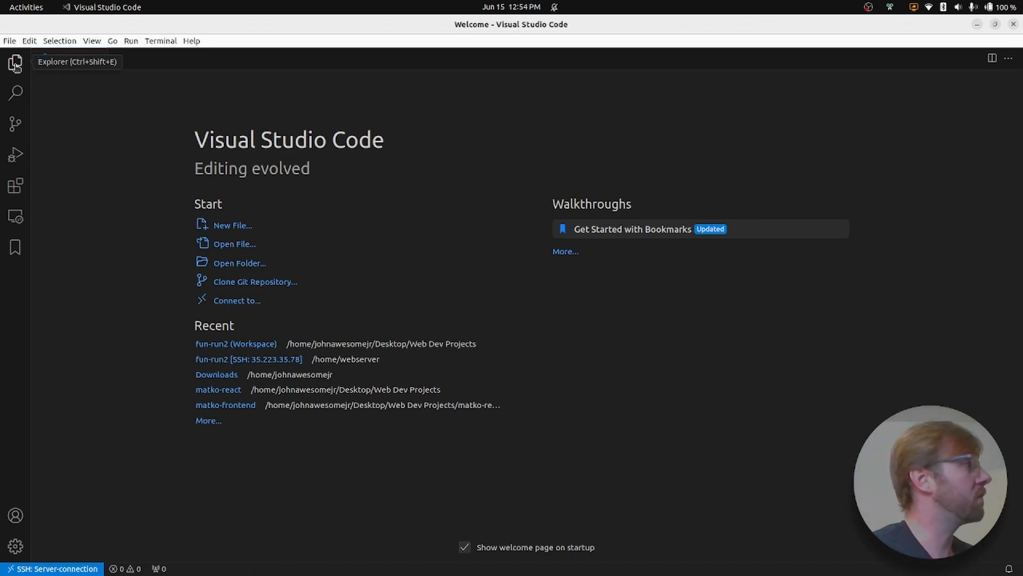
# From Explorer's Open Folder, navigate to /home/webserver and into fun-run2.
pyautogui.click(15, 61)
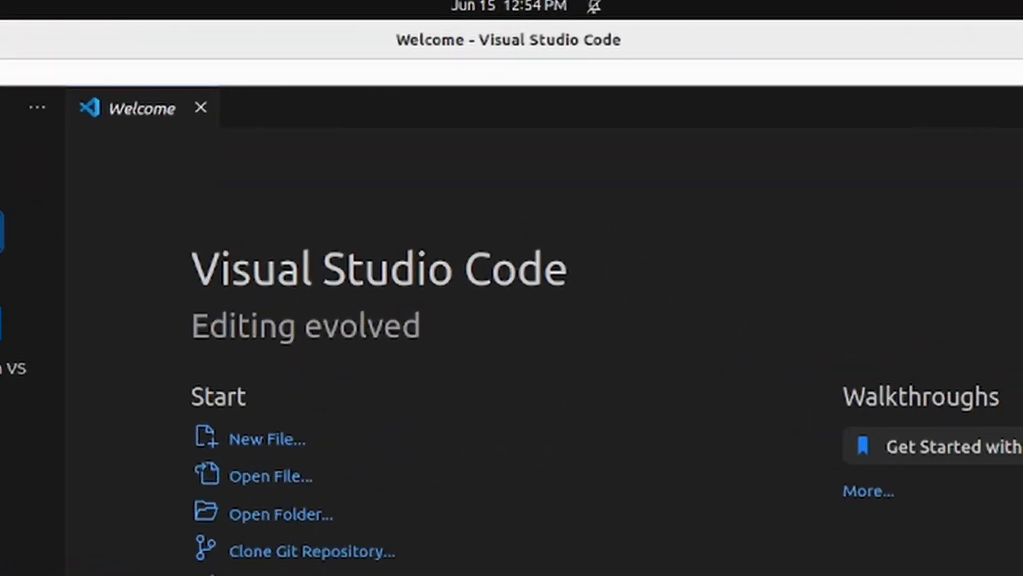
pyautogui.click(282, 514)
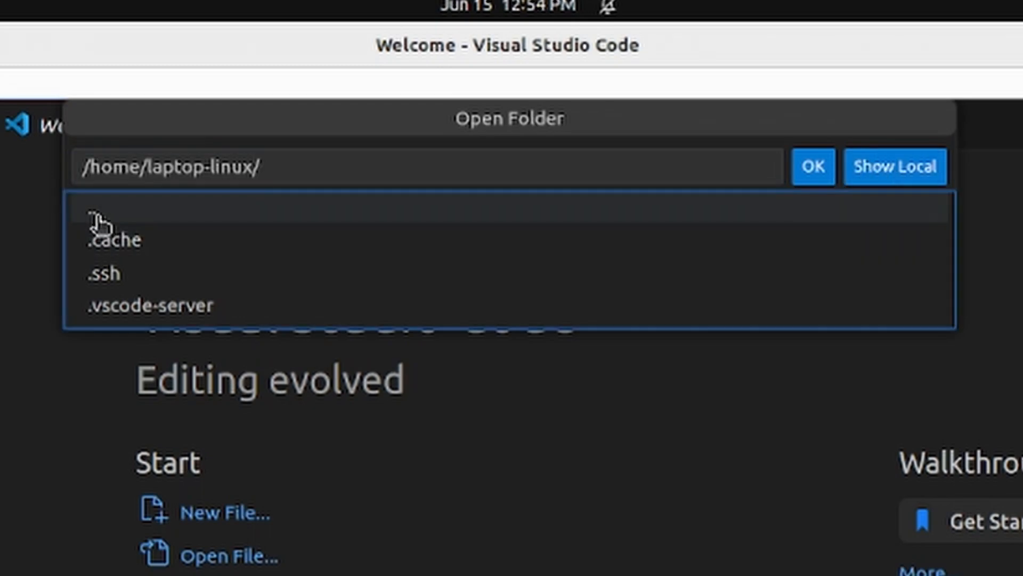
pyautogui.write('/')
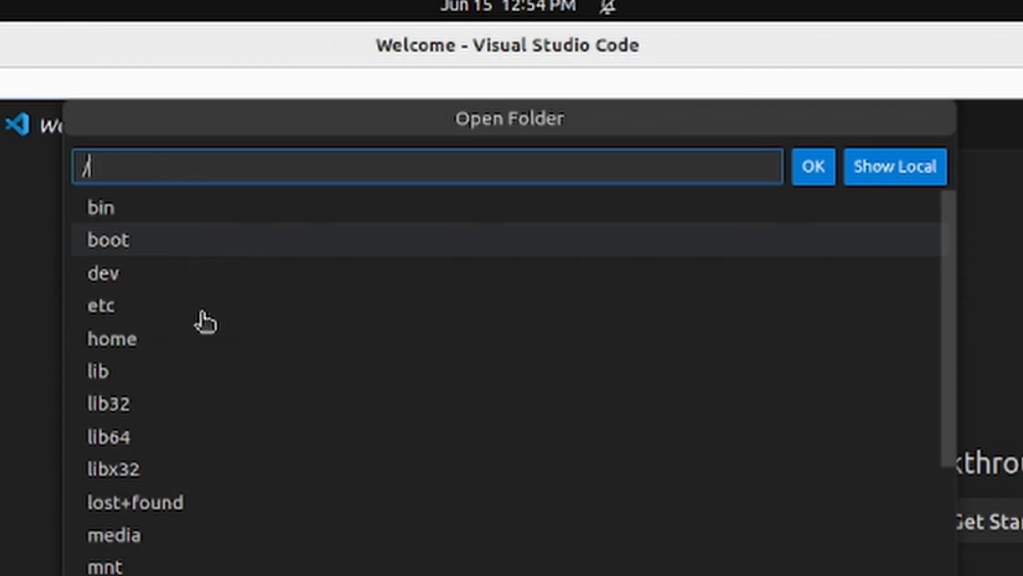
pyautogui.write('home/')
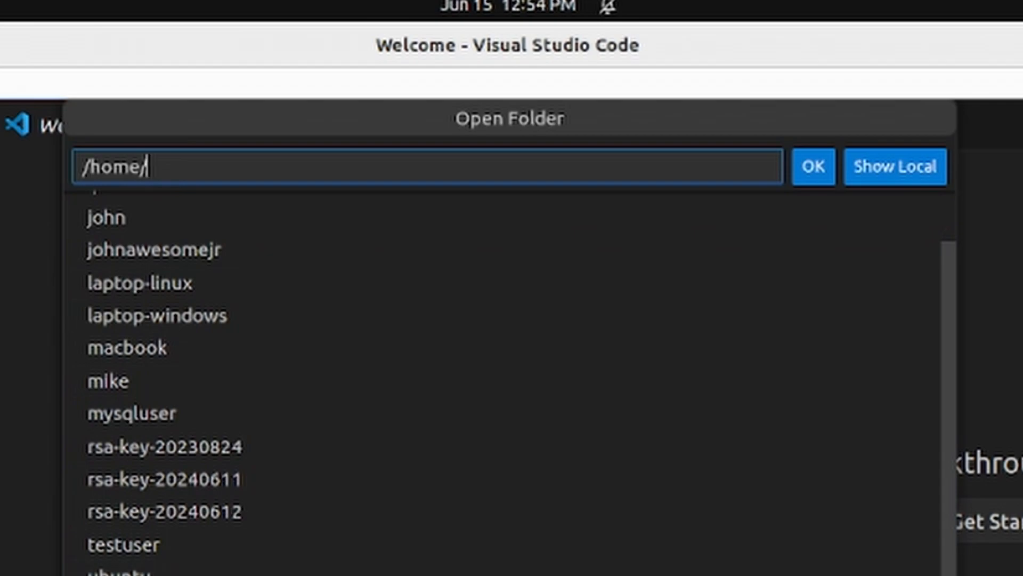
pyautogui.write('webserver/')
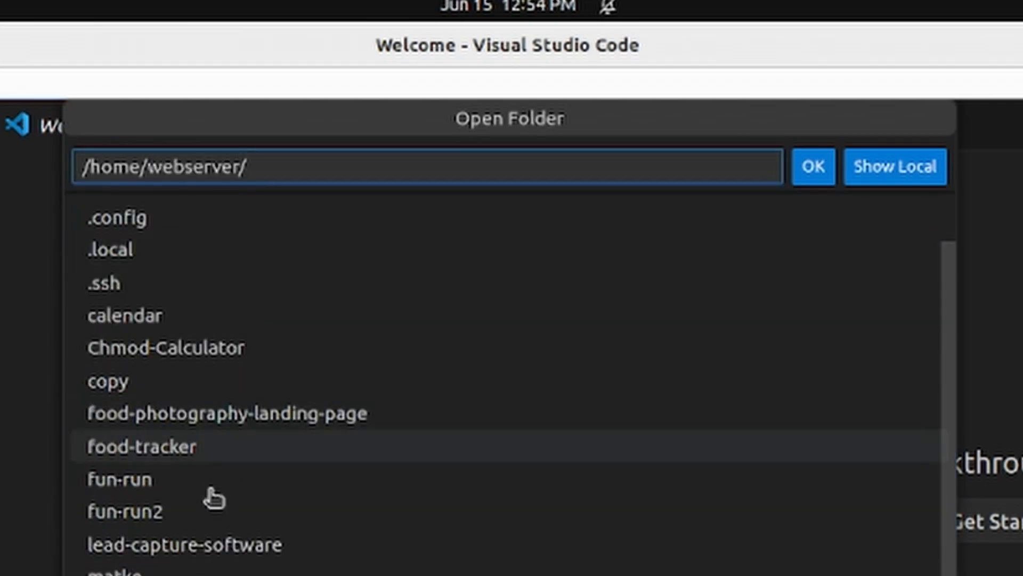
pyautogui.doubleClick(124, 511)
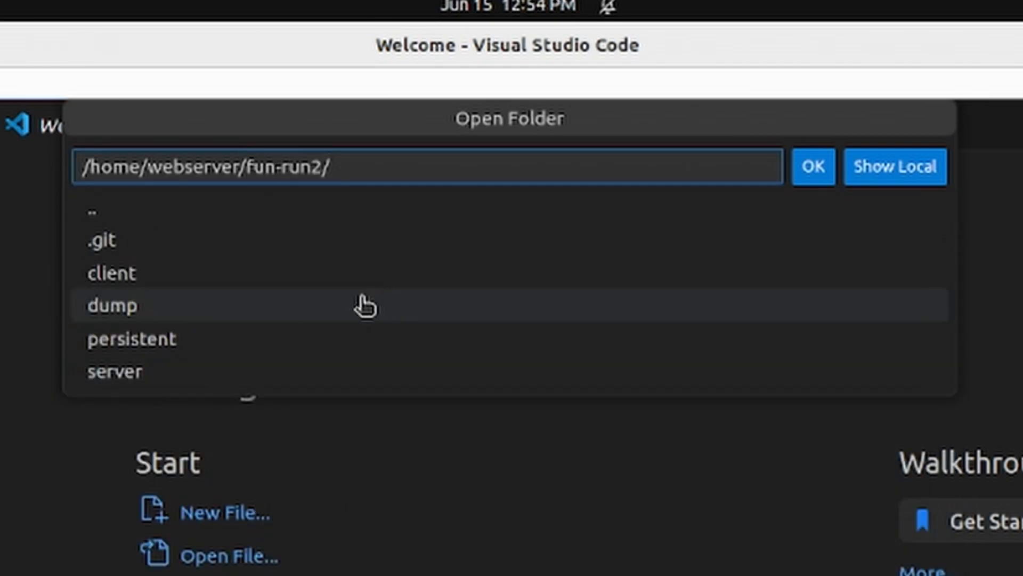
pyautogui.moveTo(660, 304)
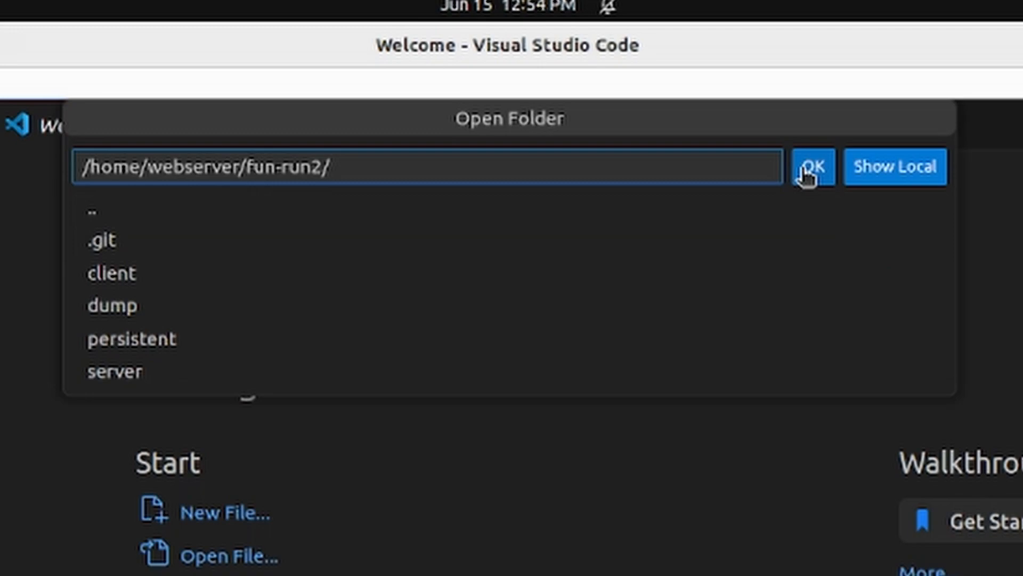
pyautogui.moveTo(809, 176)
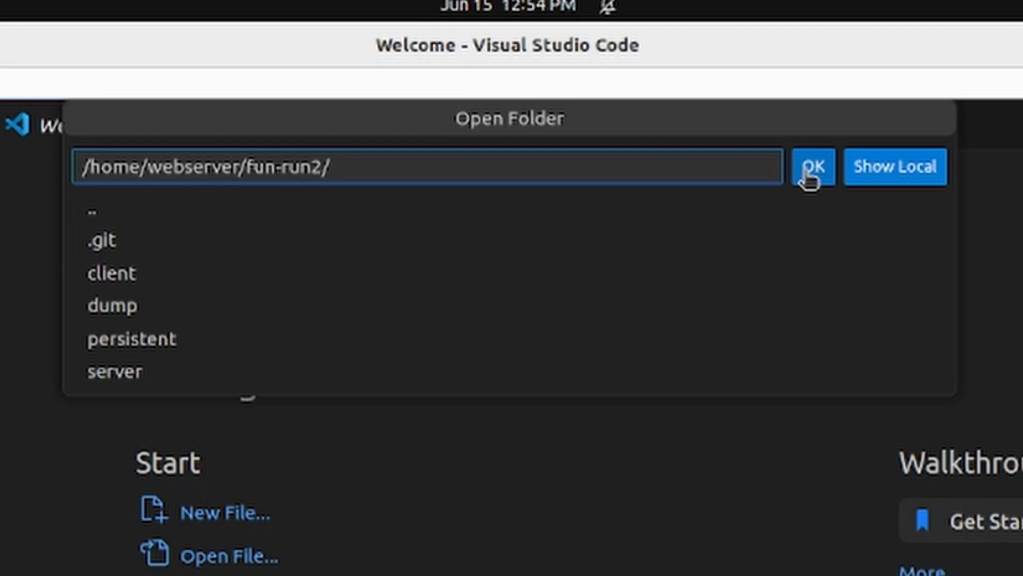
# Confirm fun-run2 as the folder to open and answer 'Yes, I trust the authors'.
pyautogui.click(812, 167)
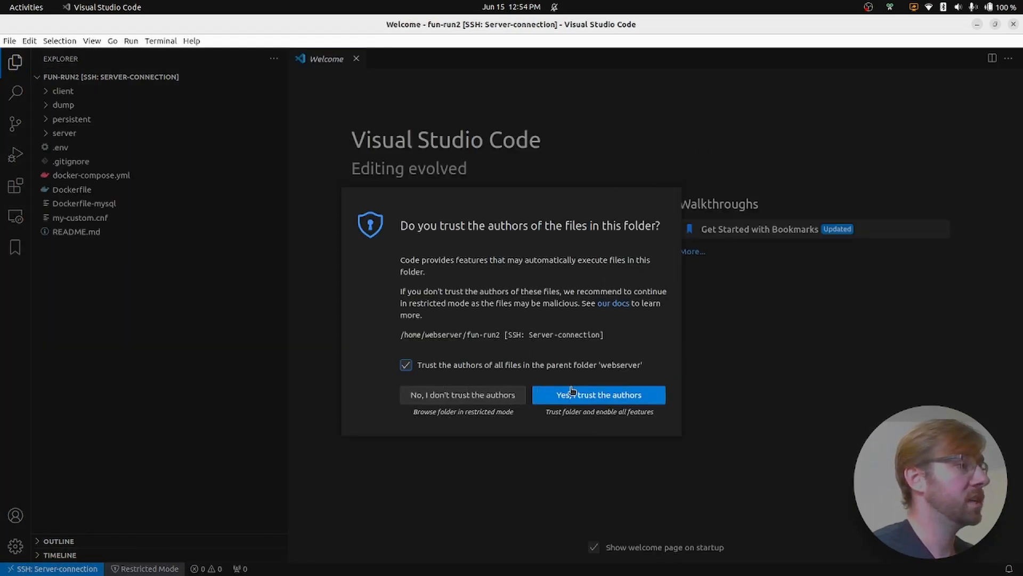
pyautogui.click(598, 394)
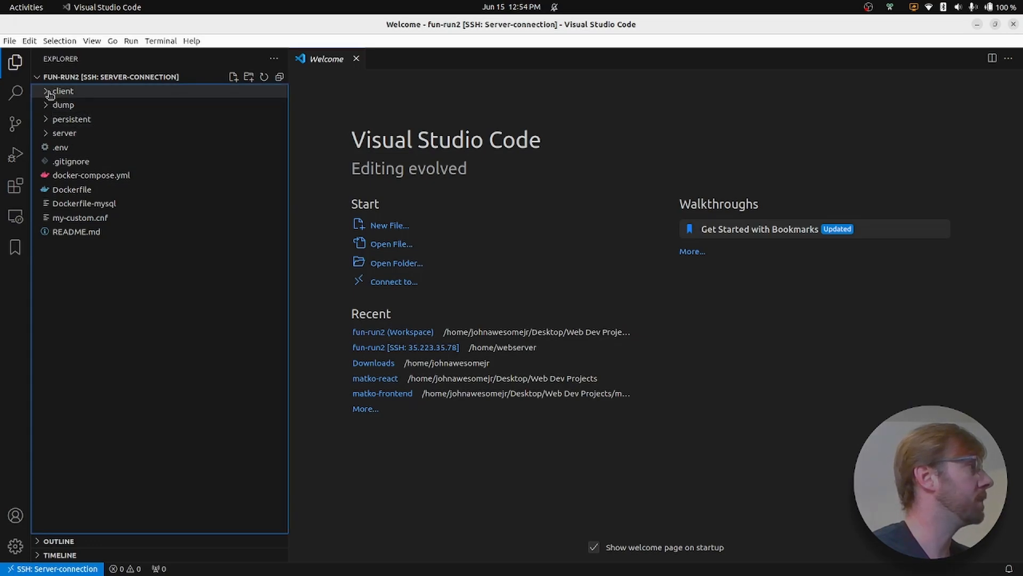
# Open client/index.html from the remote server, then show the SSH: Server-connection remote options menu.
pyautogui.click(62, 91)
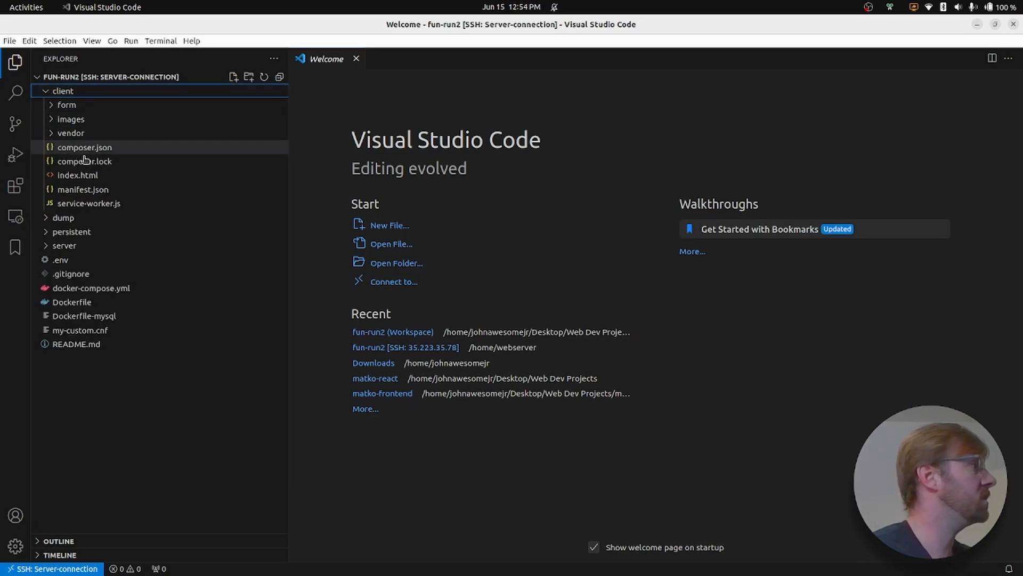
pyautogui.doubleClick(76, 175)
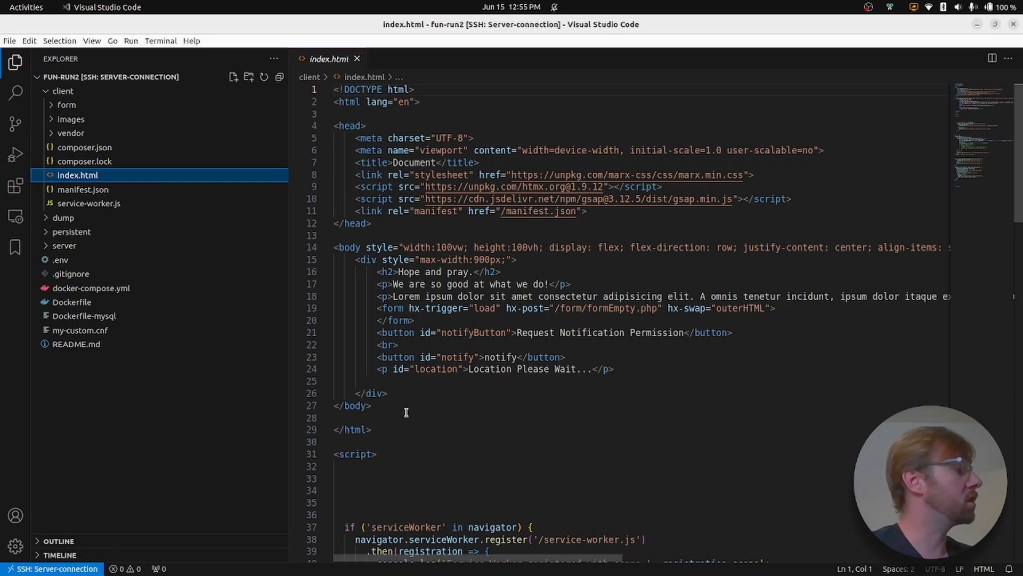
pyautogui.moveTo(52, 569)
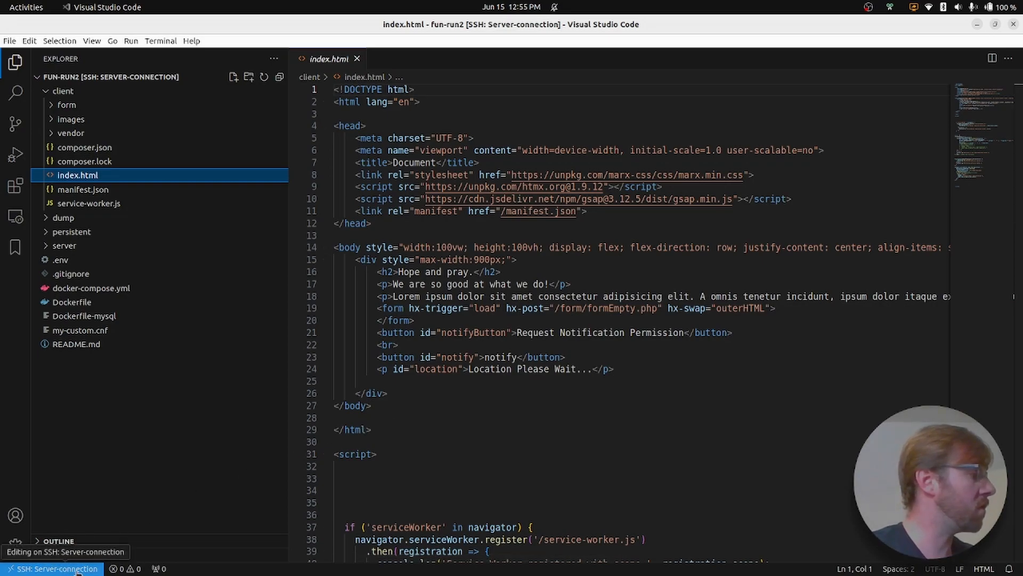
pyautogui.click(53, 568)
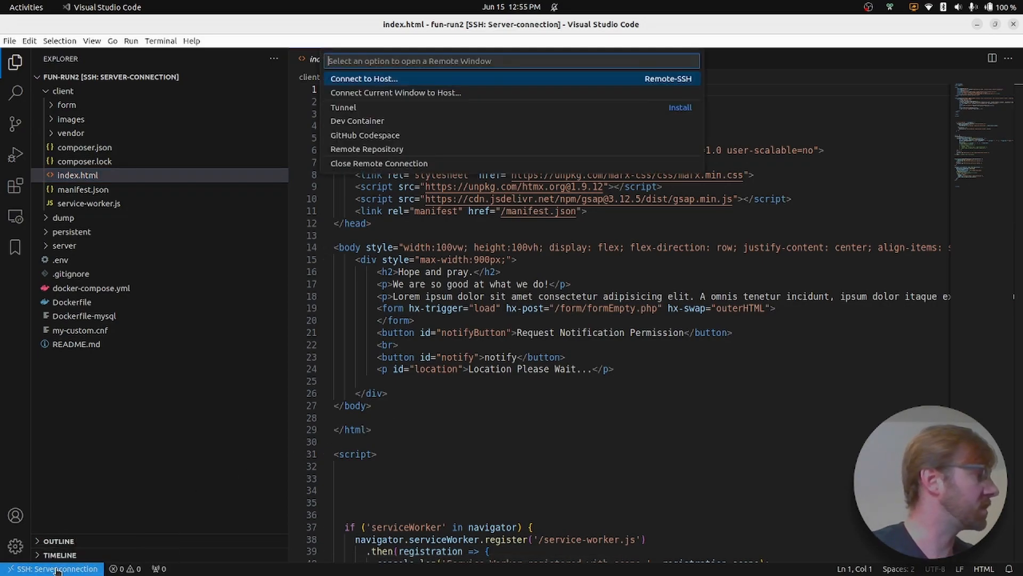